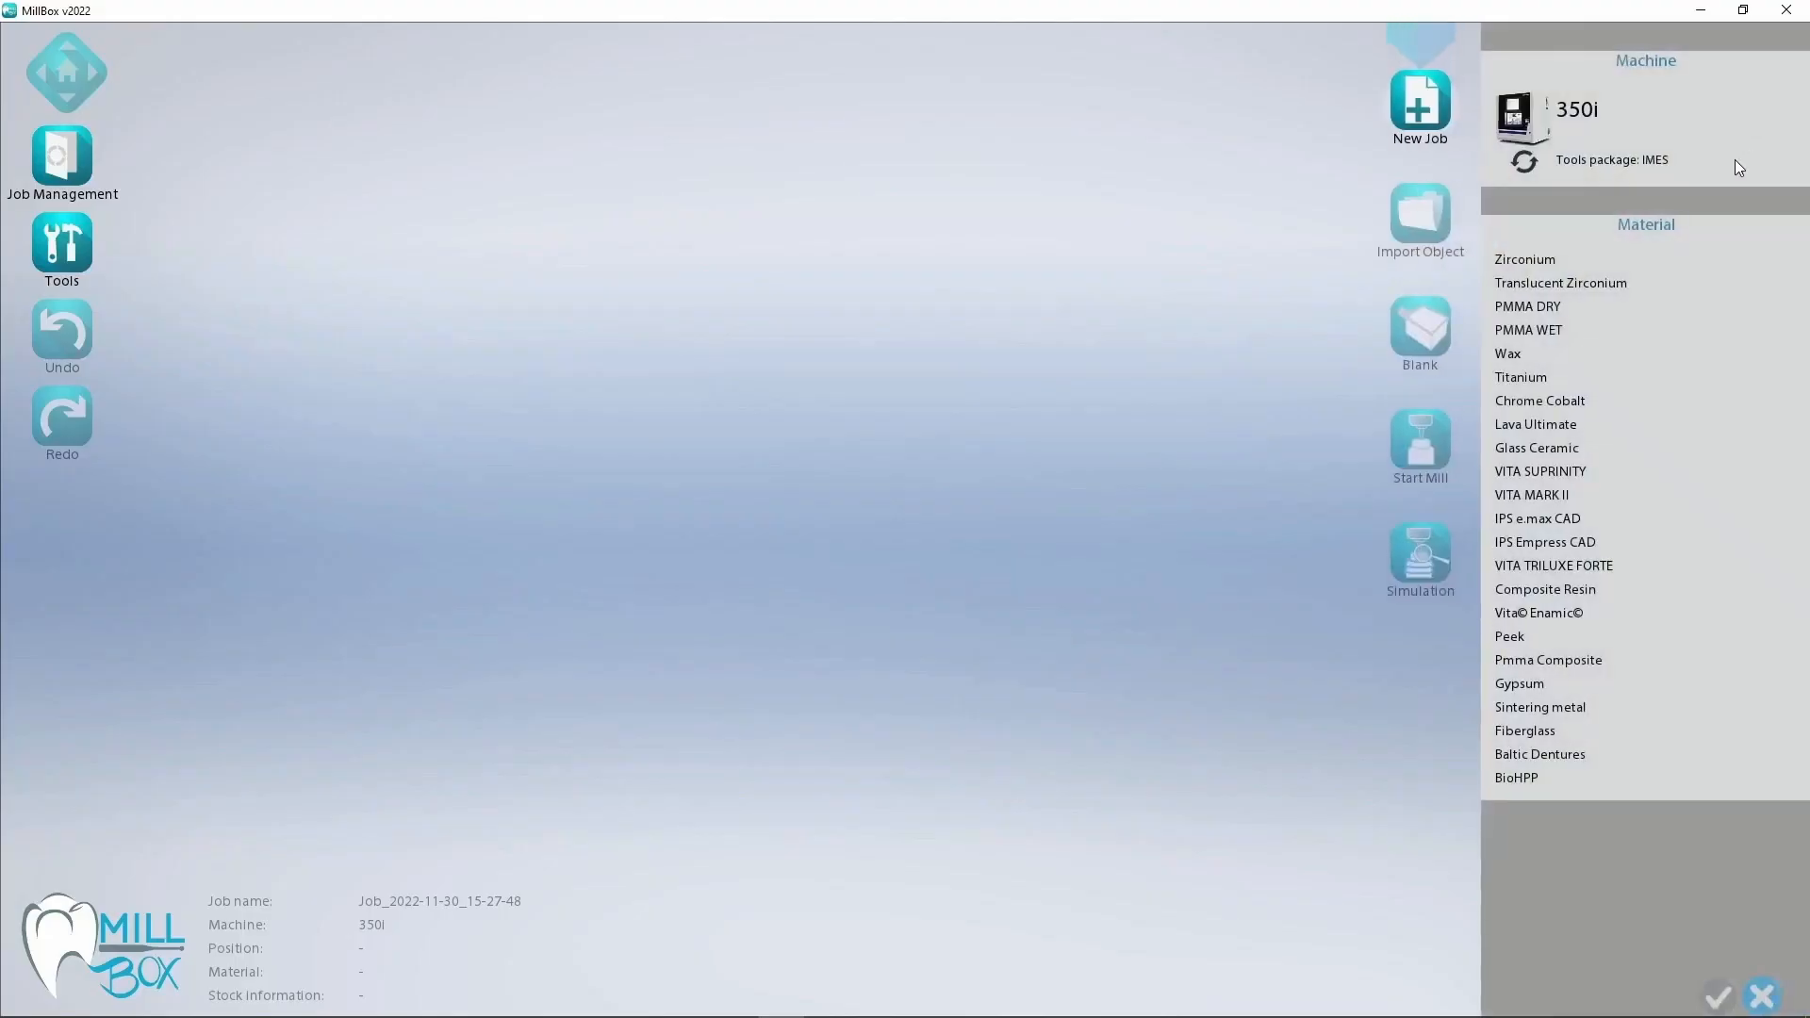
Confirm Zirconium as the 350i job material and bring up the object import browser.
{"action": "left_click", "coordinate": [1526, 258]}
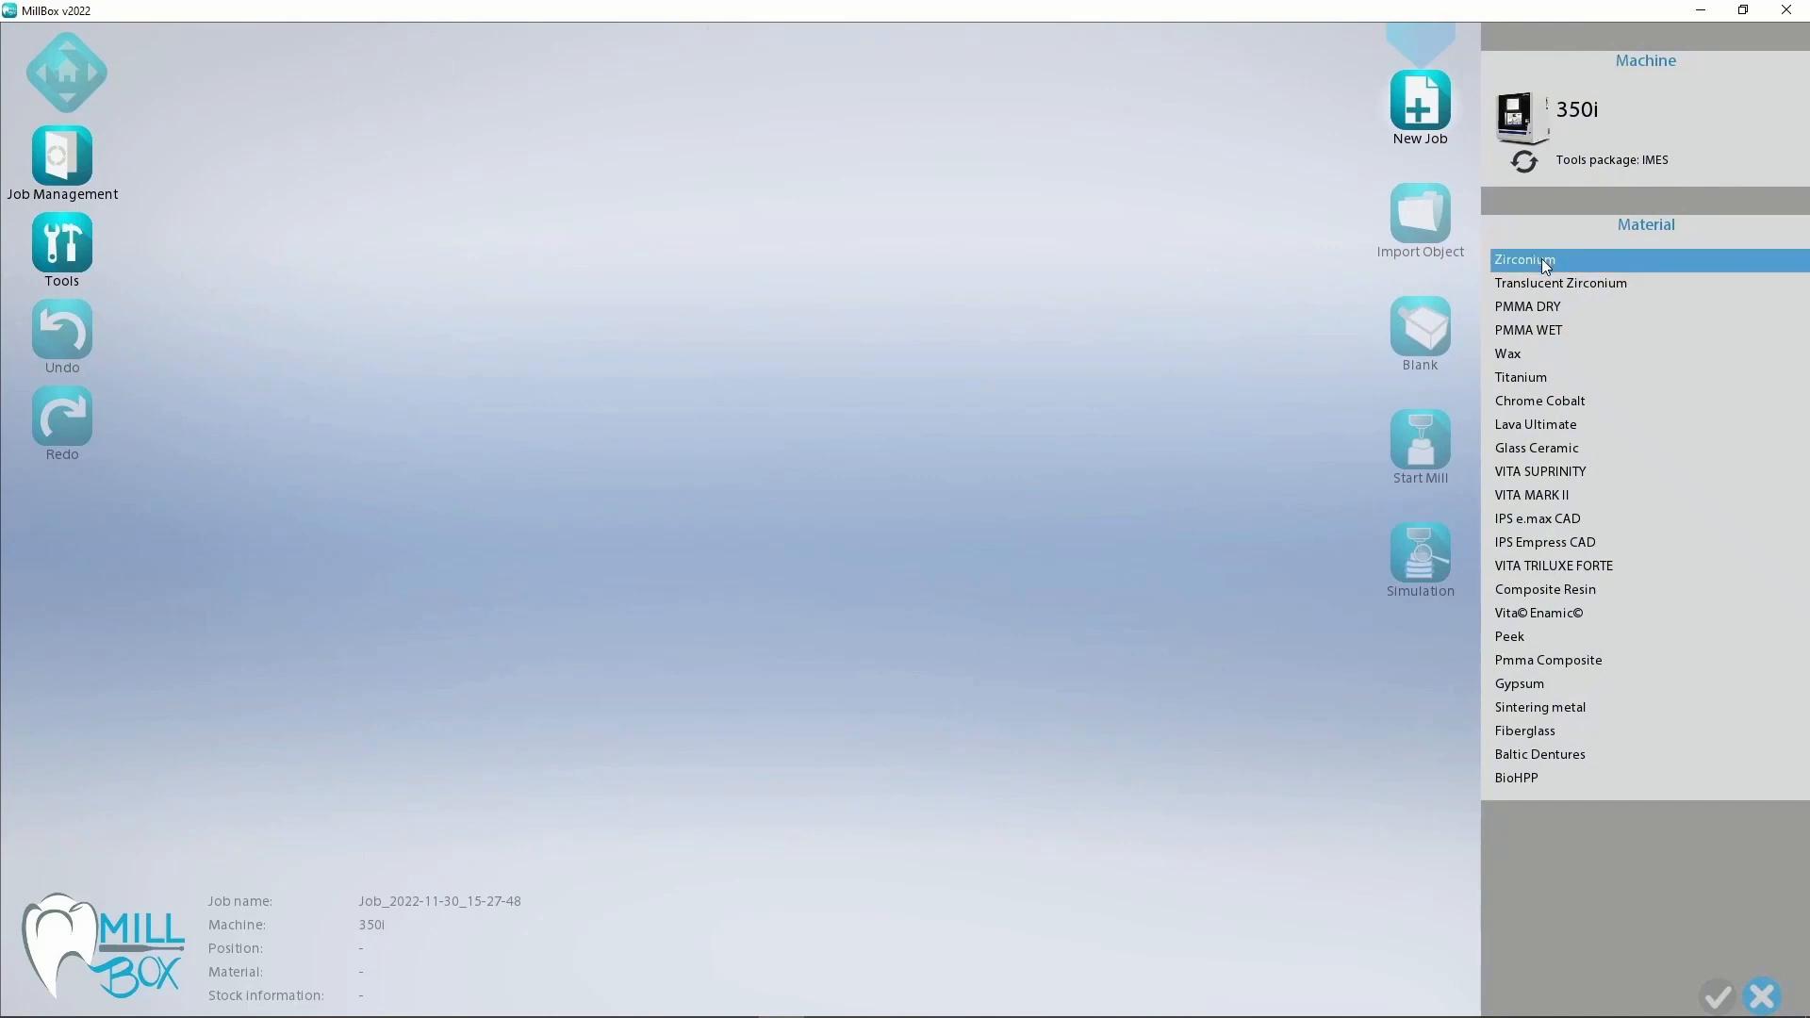
{"action": "left_click", "coordinate": [1527, 306]}
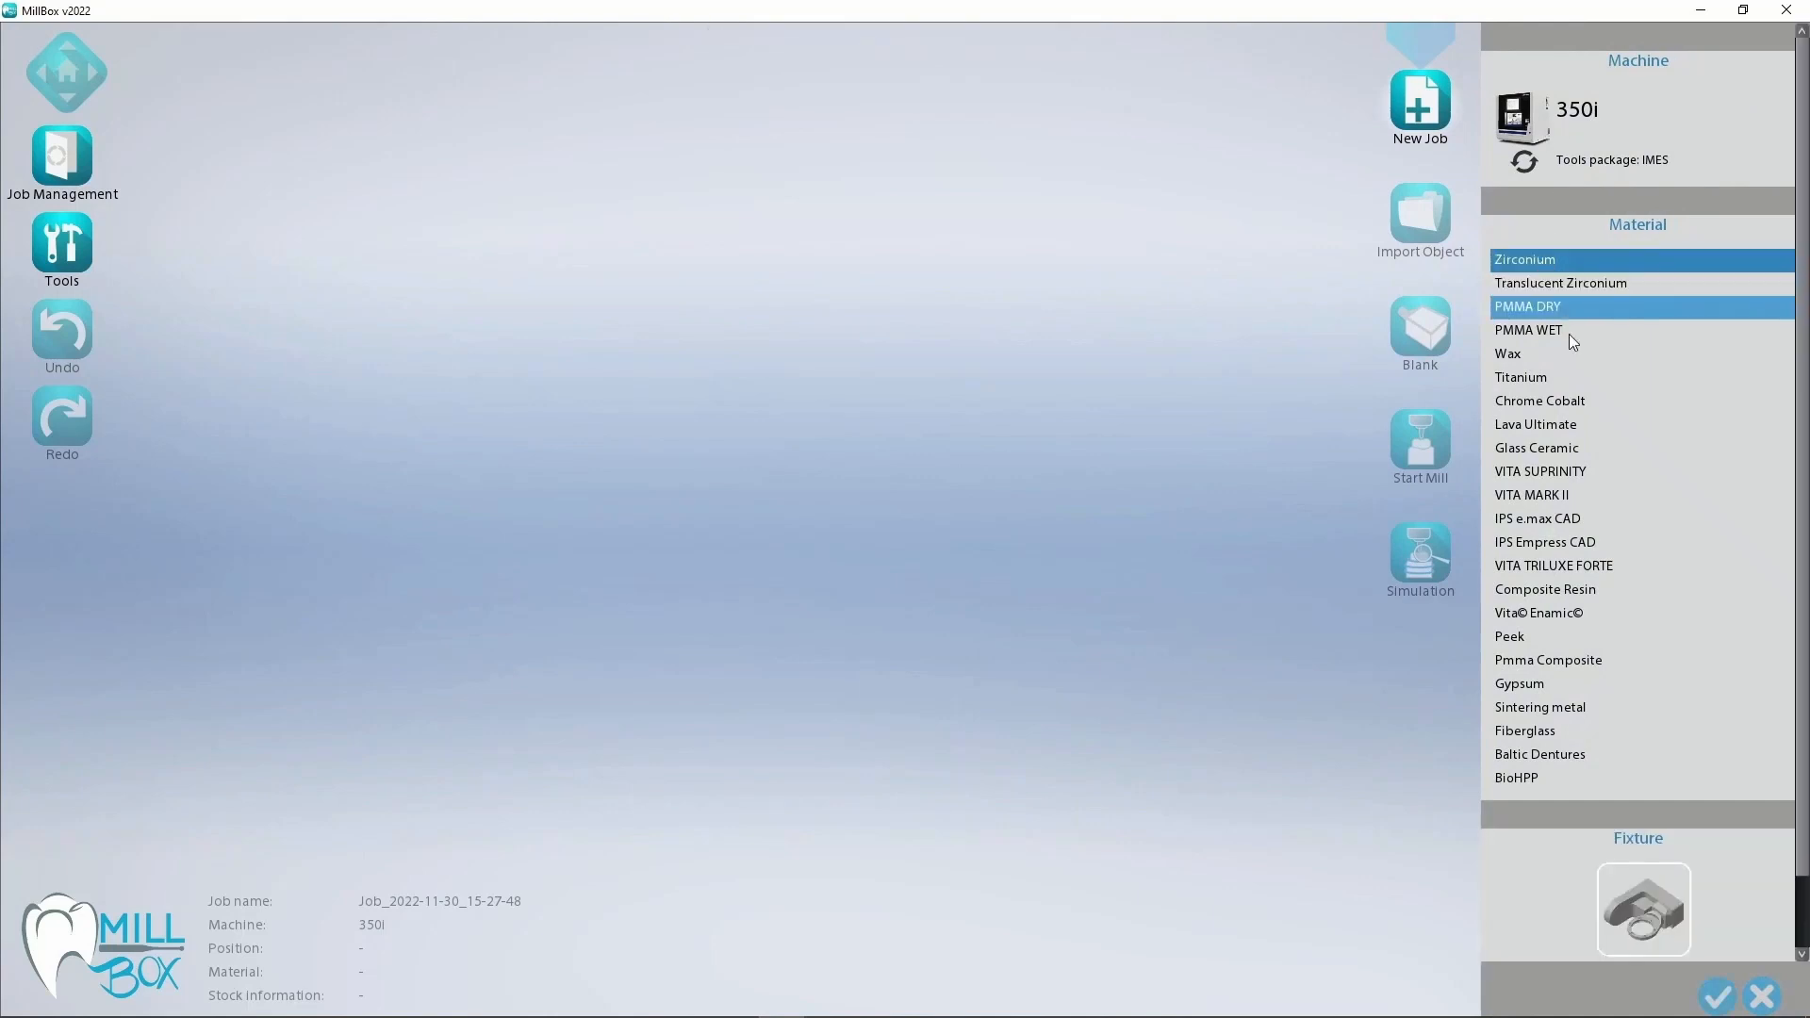
{"action": "left_click", "coordinate": [1525, 258]}
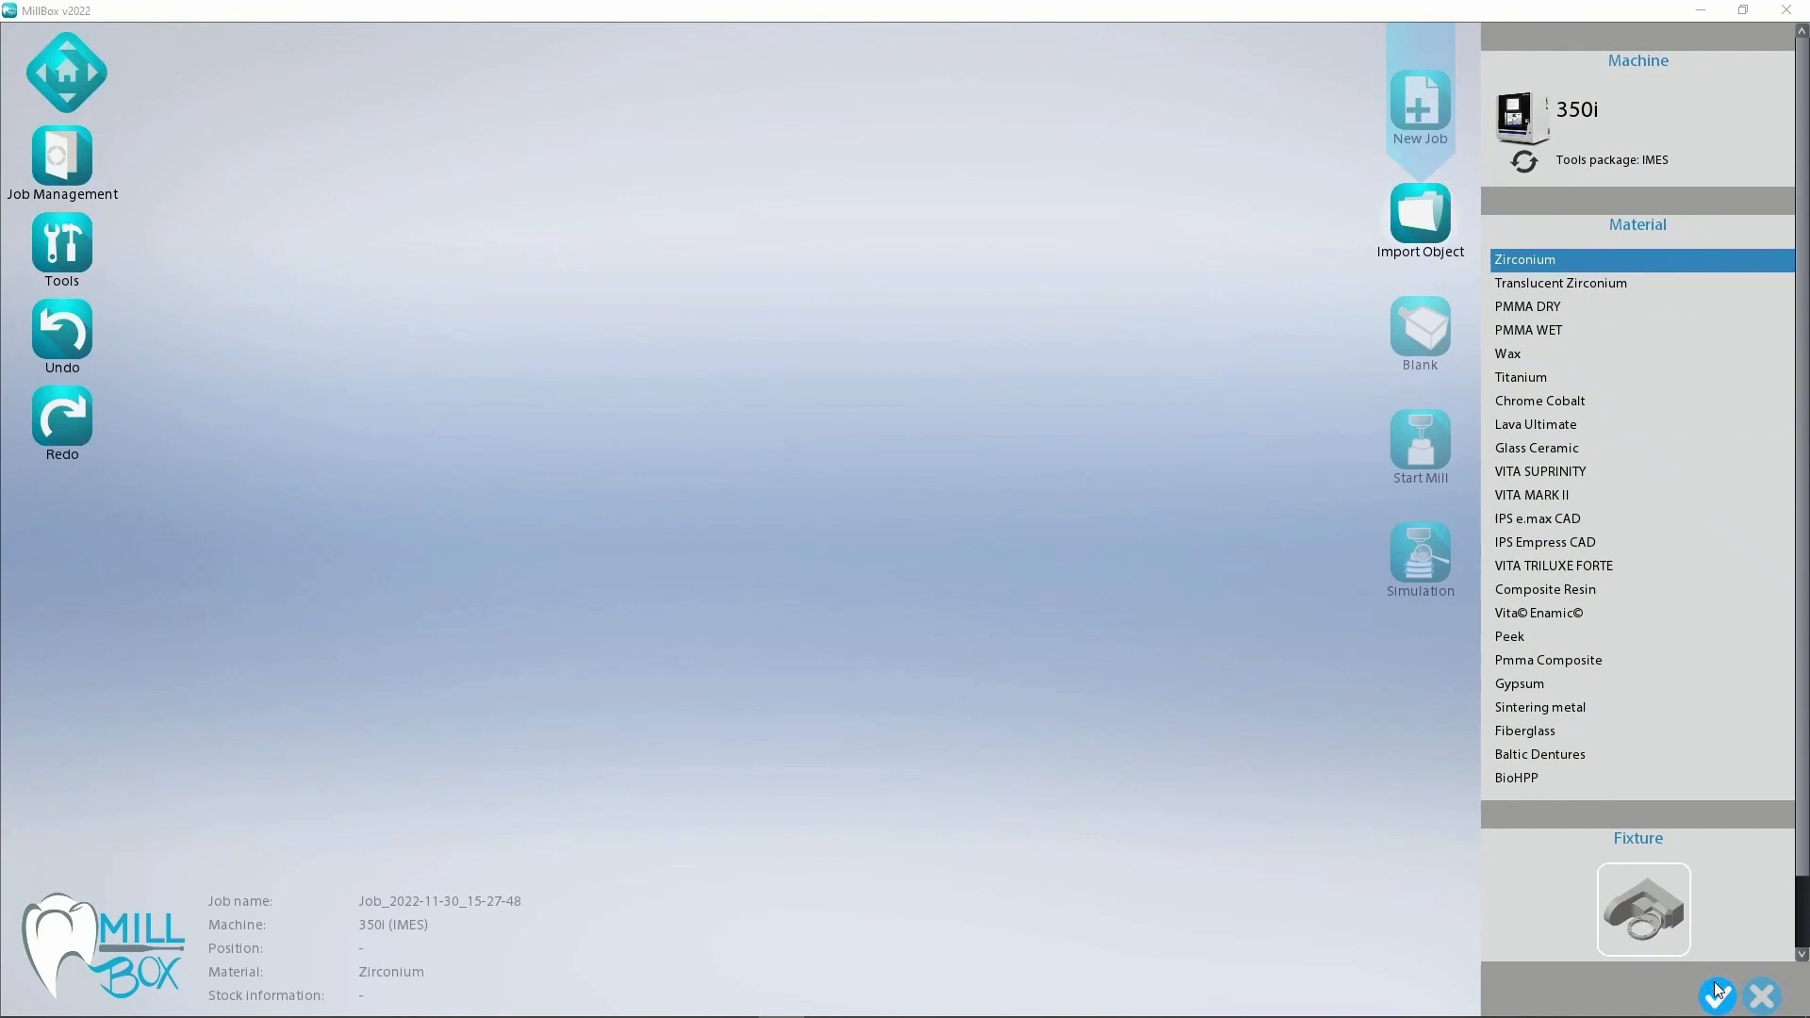
{"action": "left_click", "coordinate": [1419, 216]}
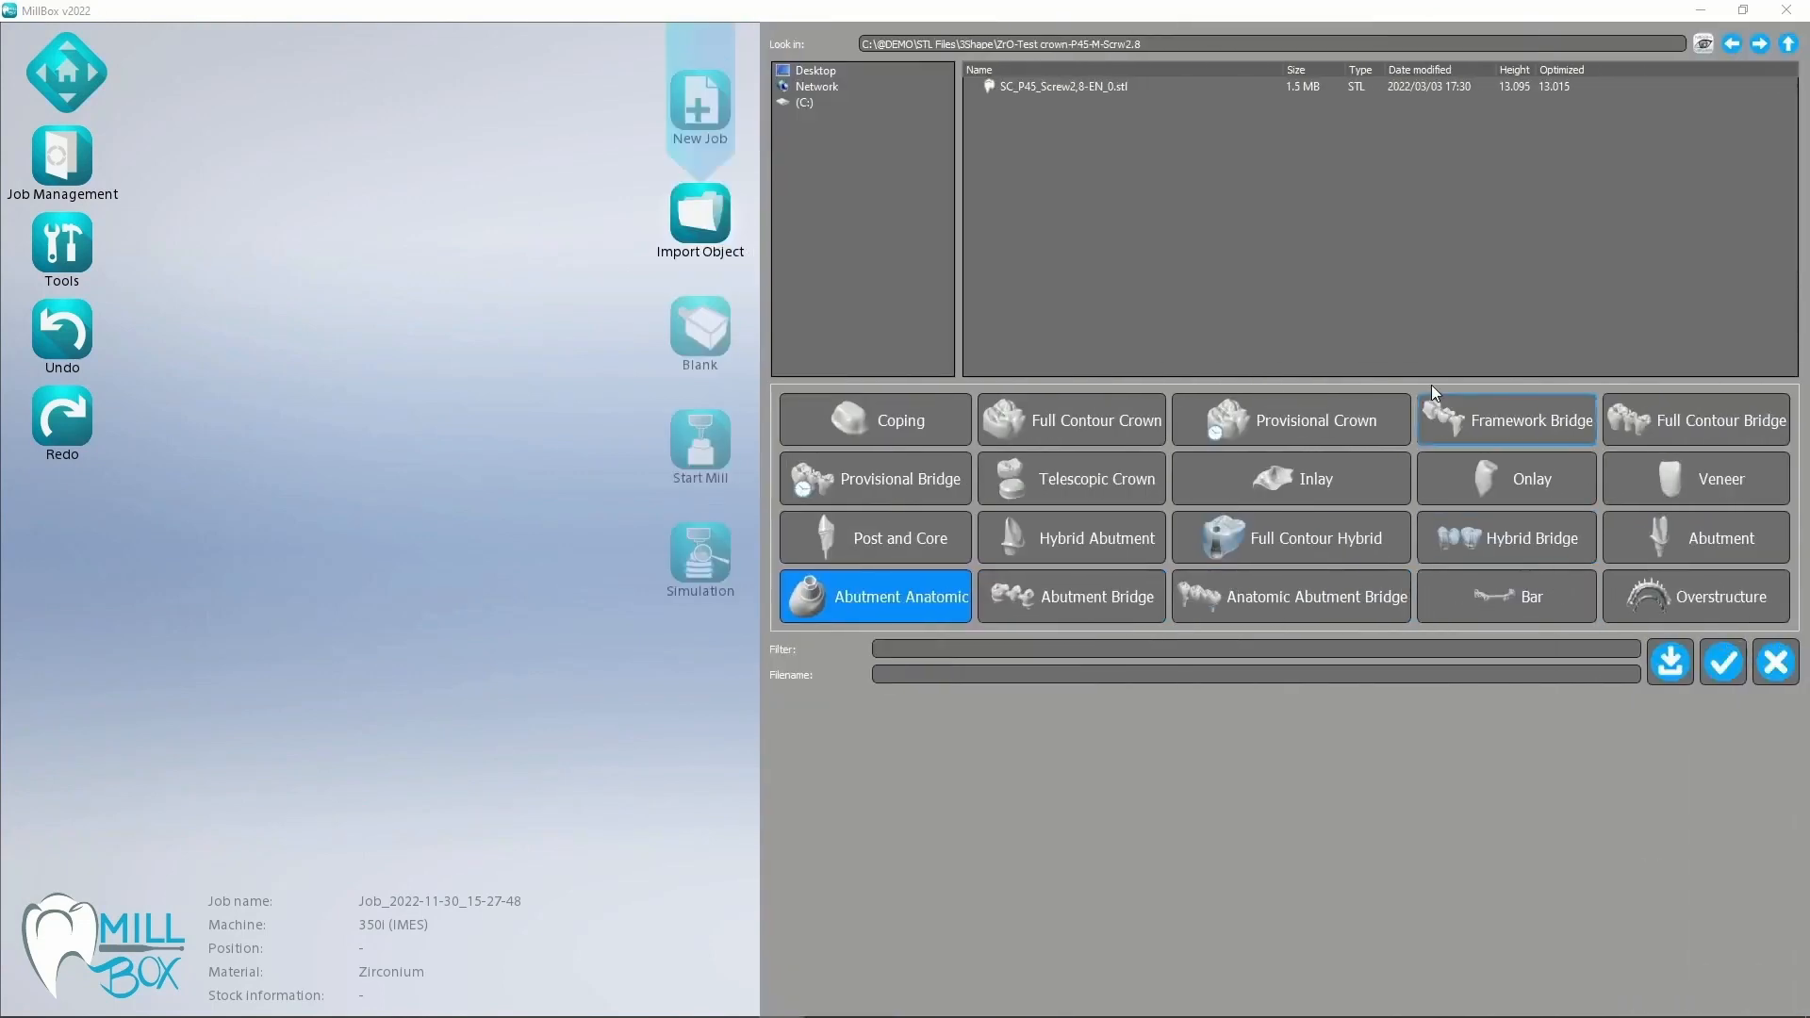
{"action": "mouse_move", "coordinate": [1291, 278]}
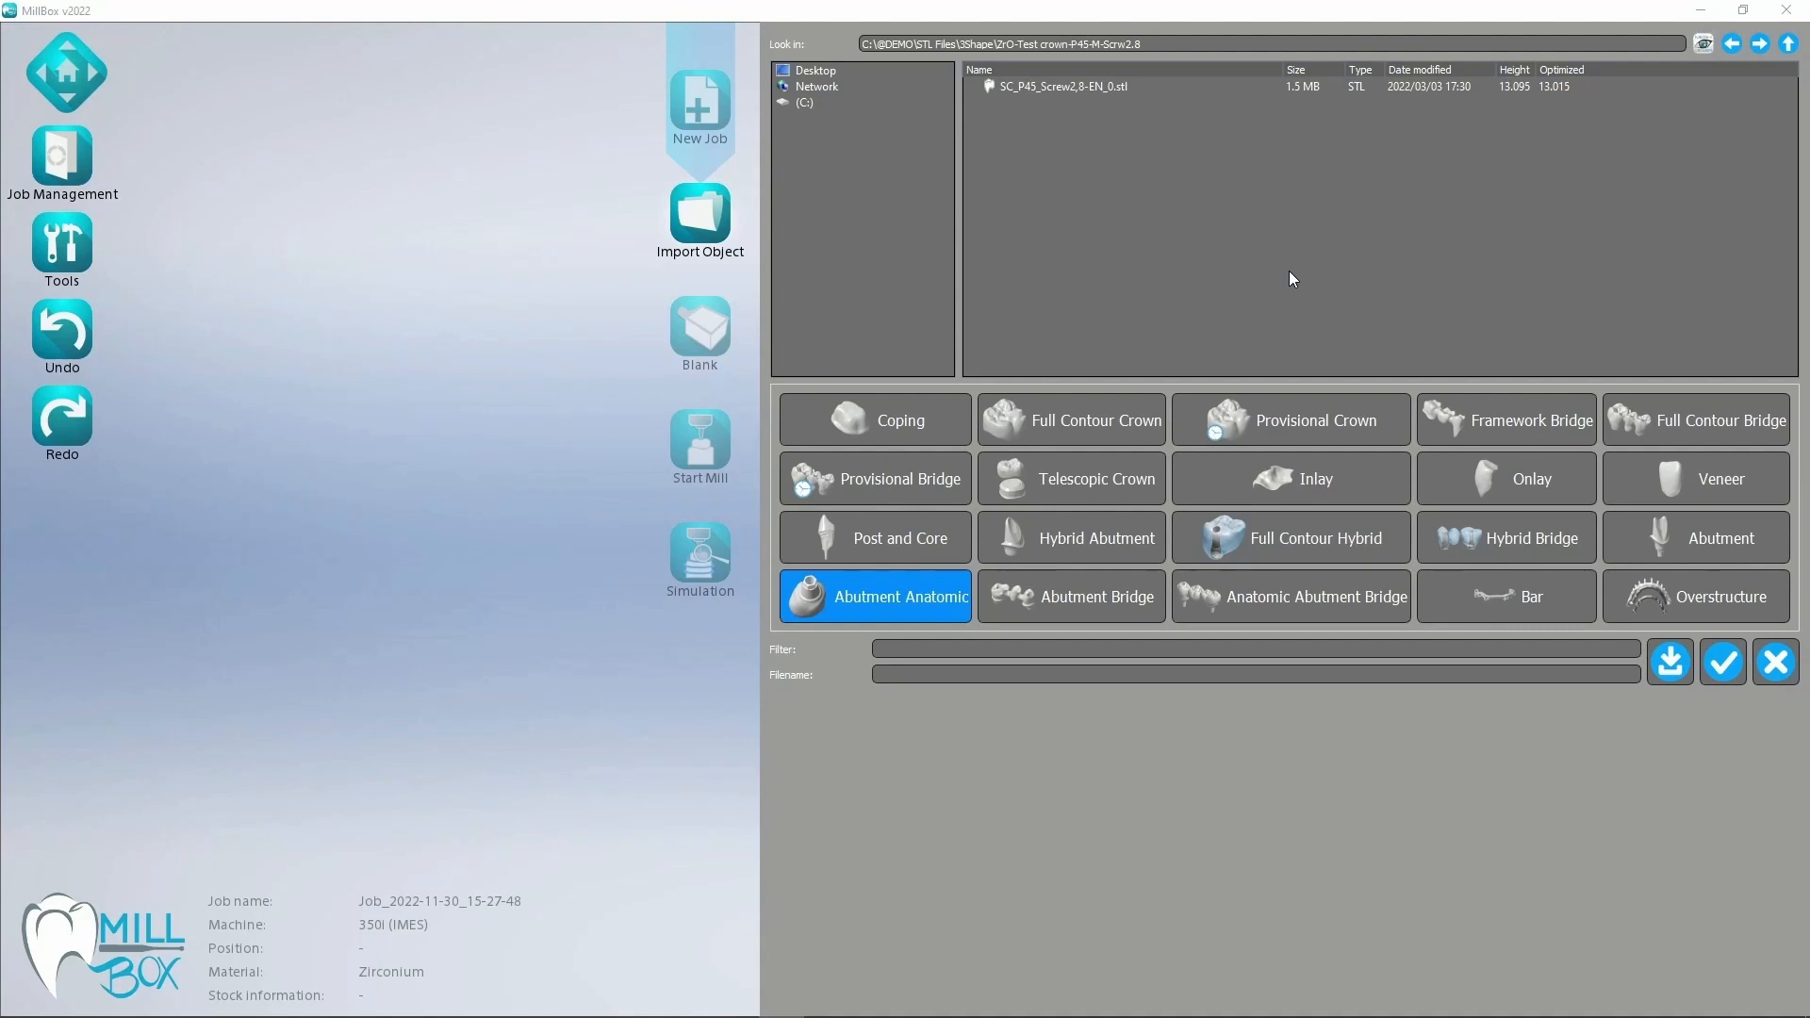
Import SC_P45_Screw2,8-EN_0.stl as an Abutment Anatomic.
{"action": "left_click", "coordinate": [1062, 86]}
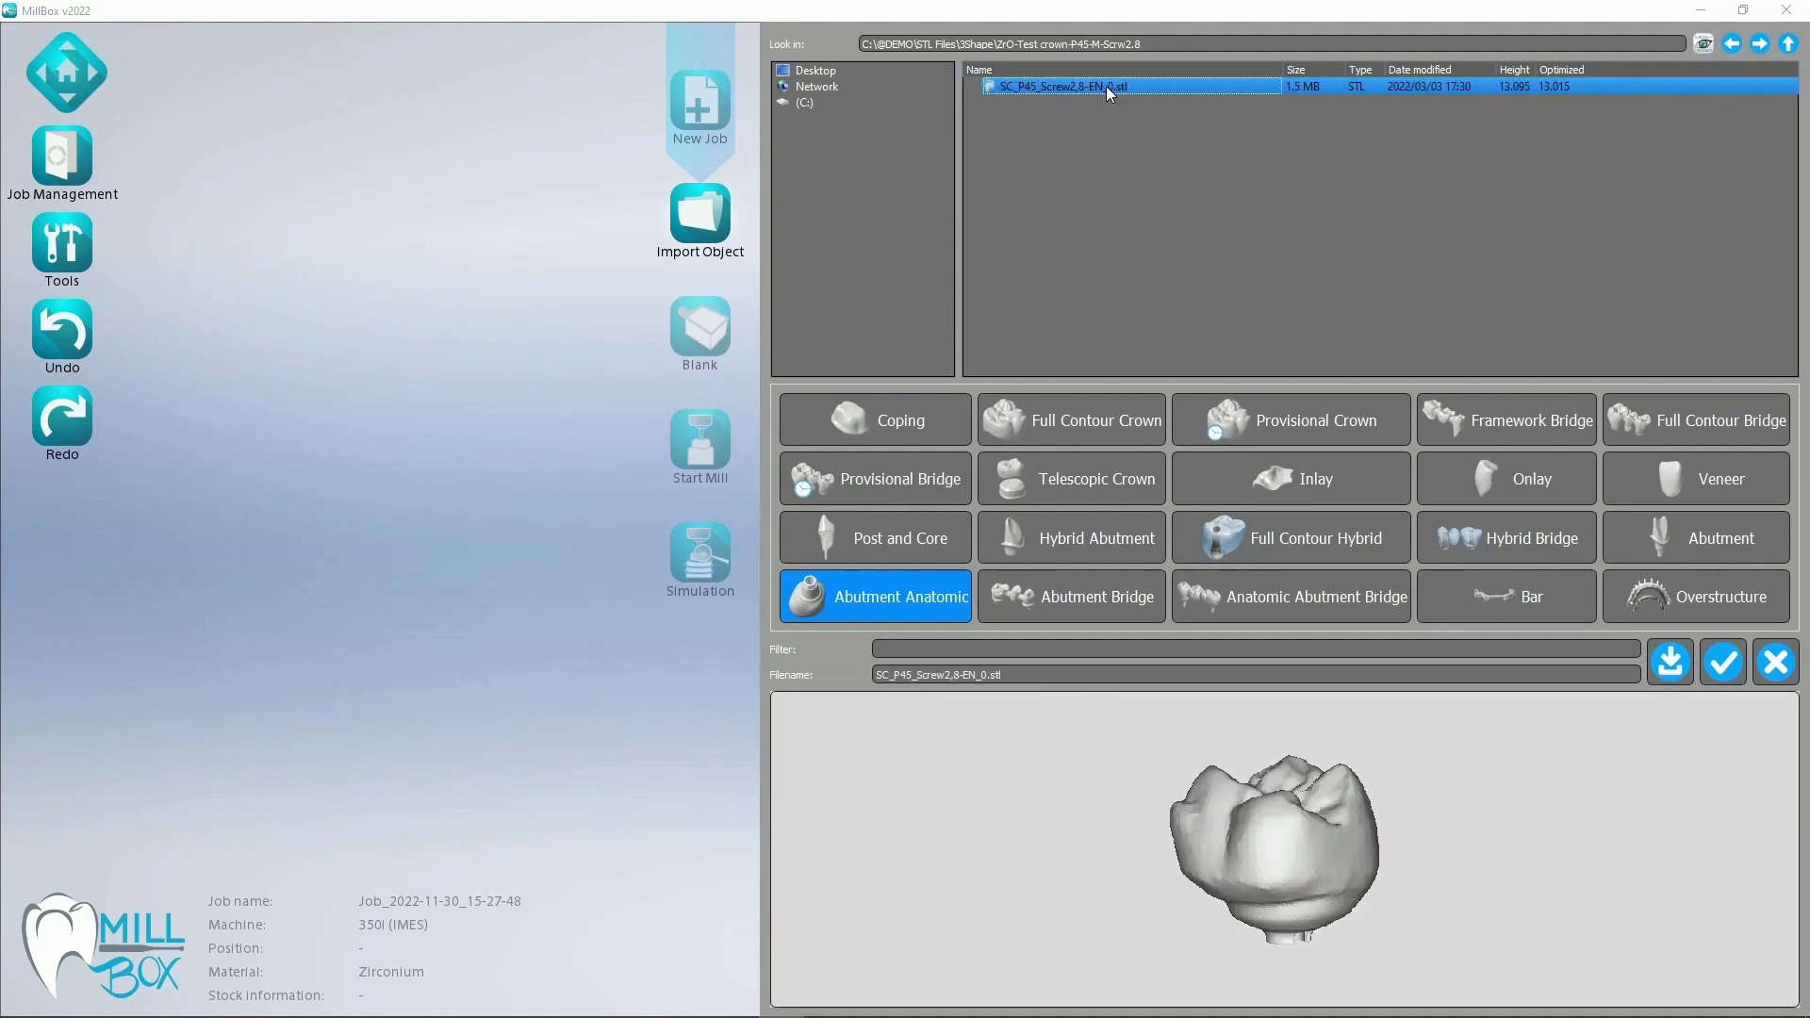
{"action": "mouse_move", "coordinate": [903, 612]}
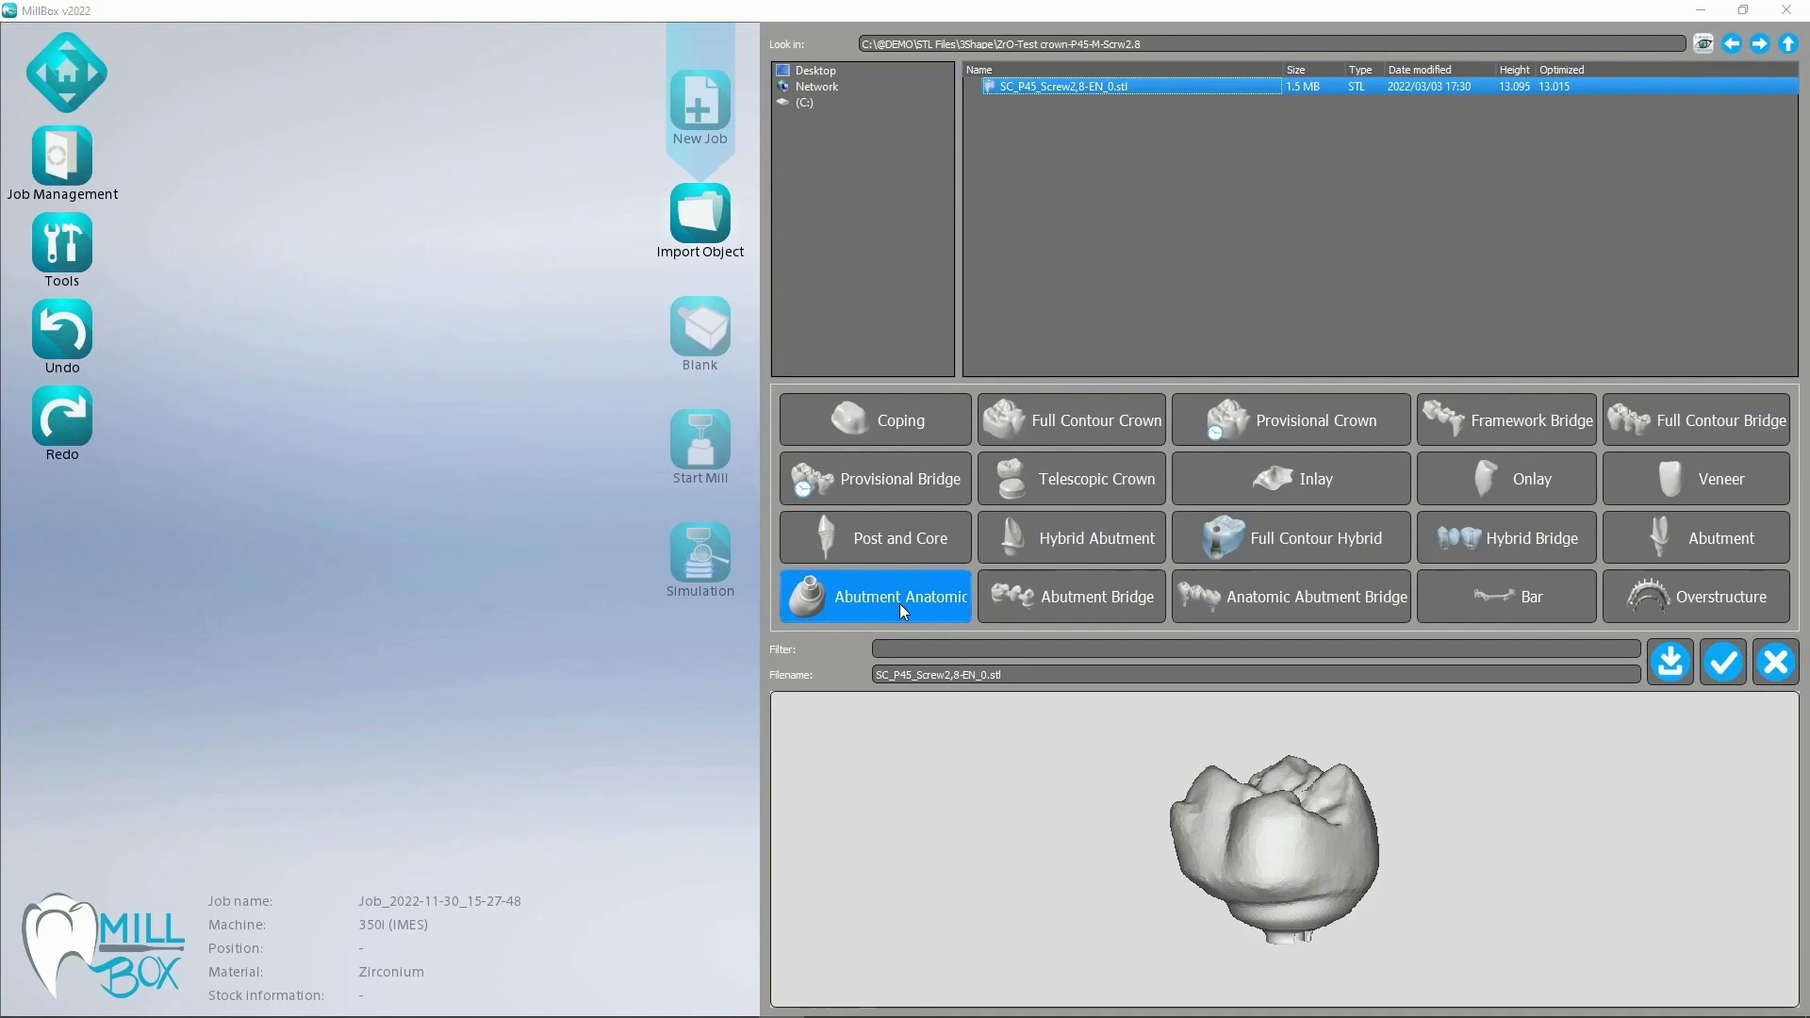
{"action": "mouse_move", "coordinate": [907, 608]}
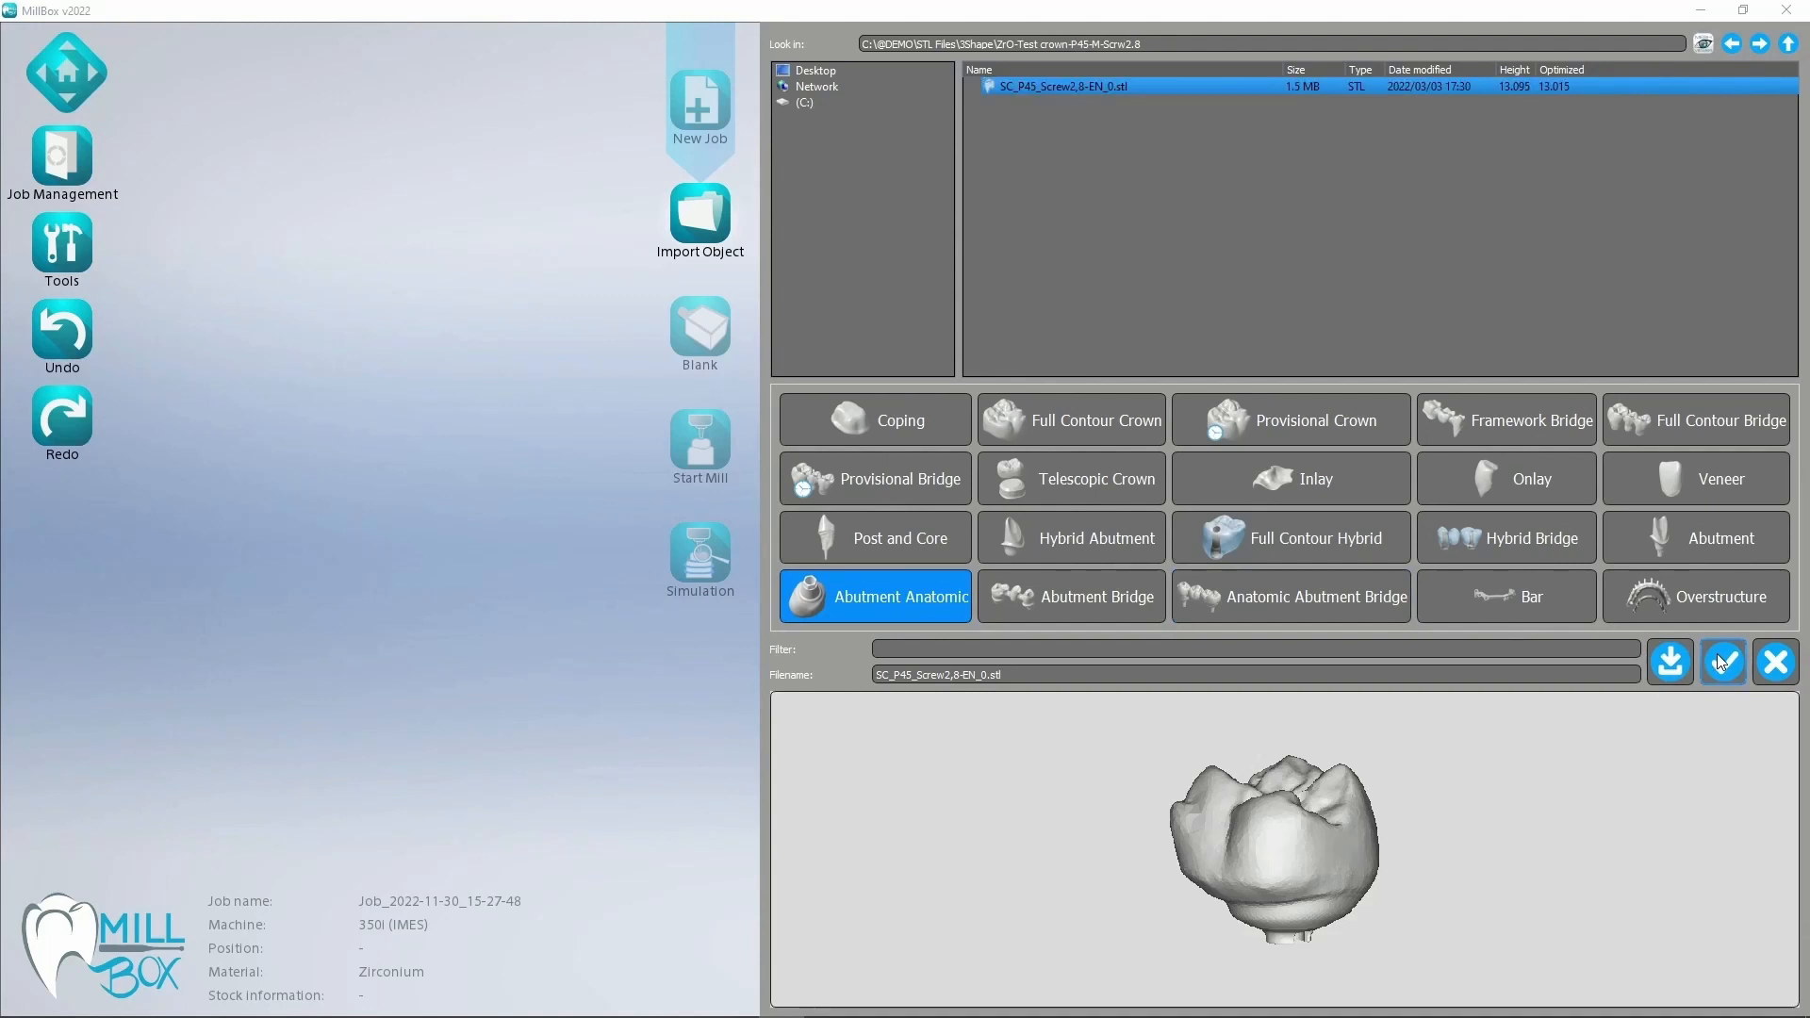
{"action": "left_click", "coordinate": [1721, 662]}
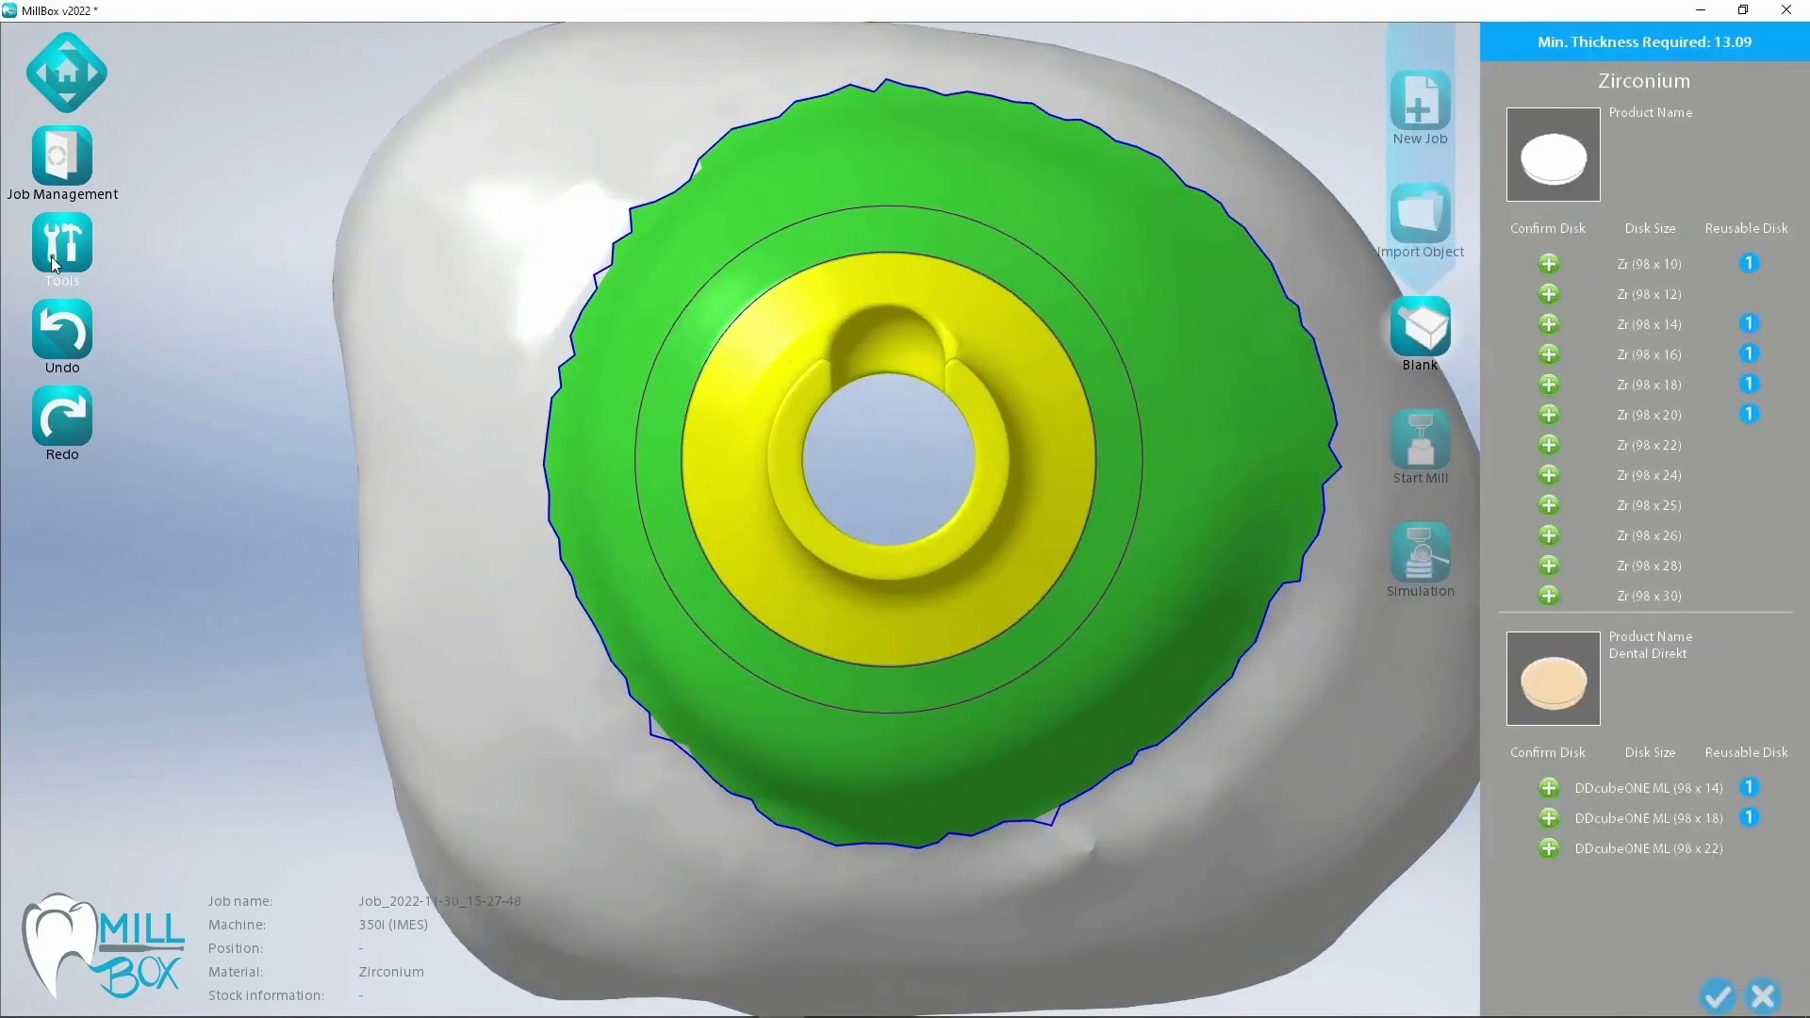
Enable Show replaced interface from the Tools toolbar, then exit the toolbar.
{"action": "left_click", "coordinate": [61, 246]}
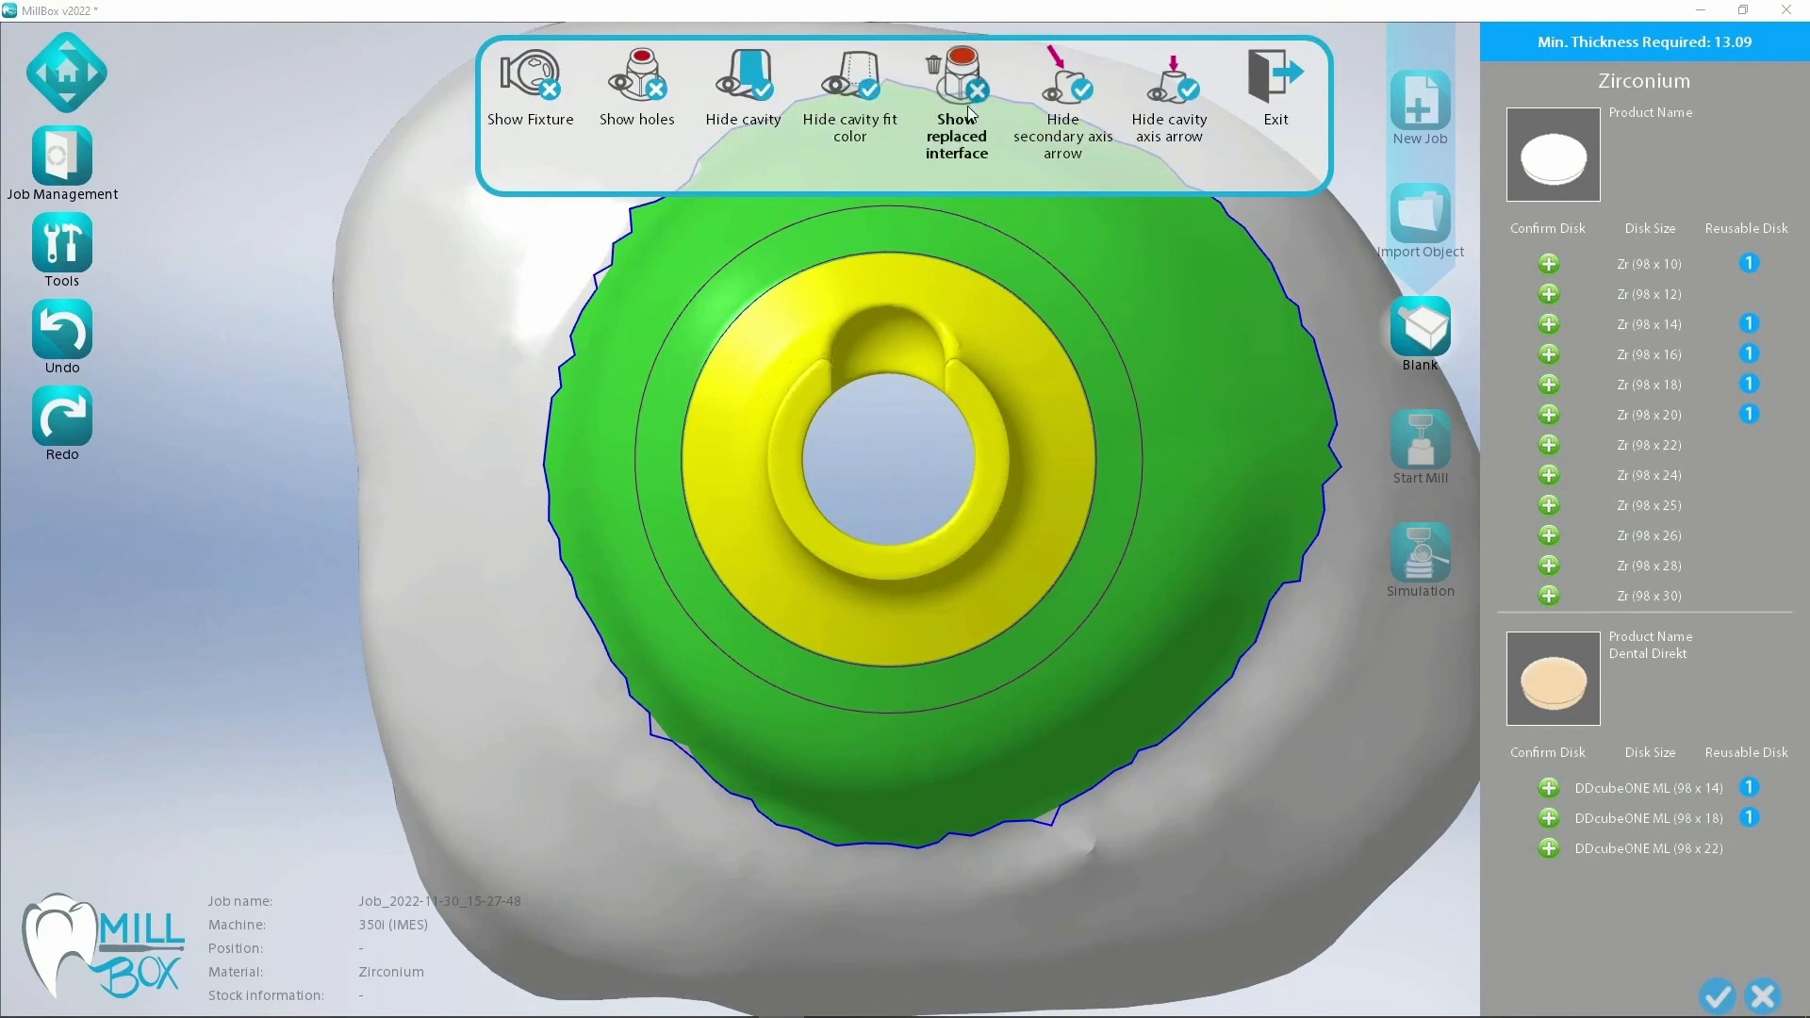
{"action": "left_click", "coordinate": [953, 98]}
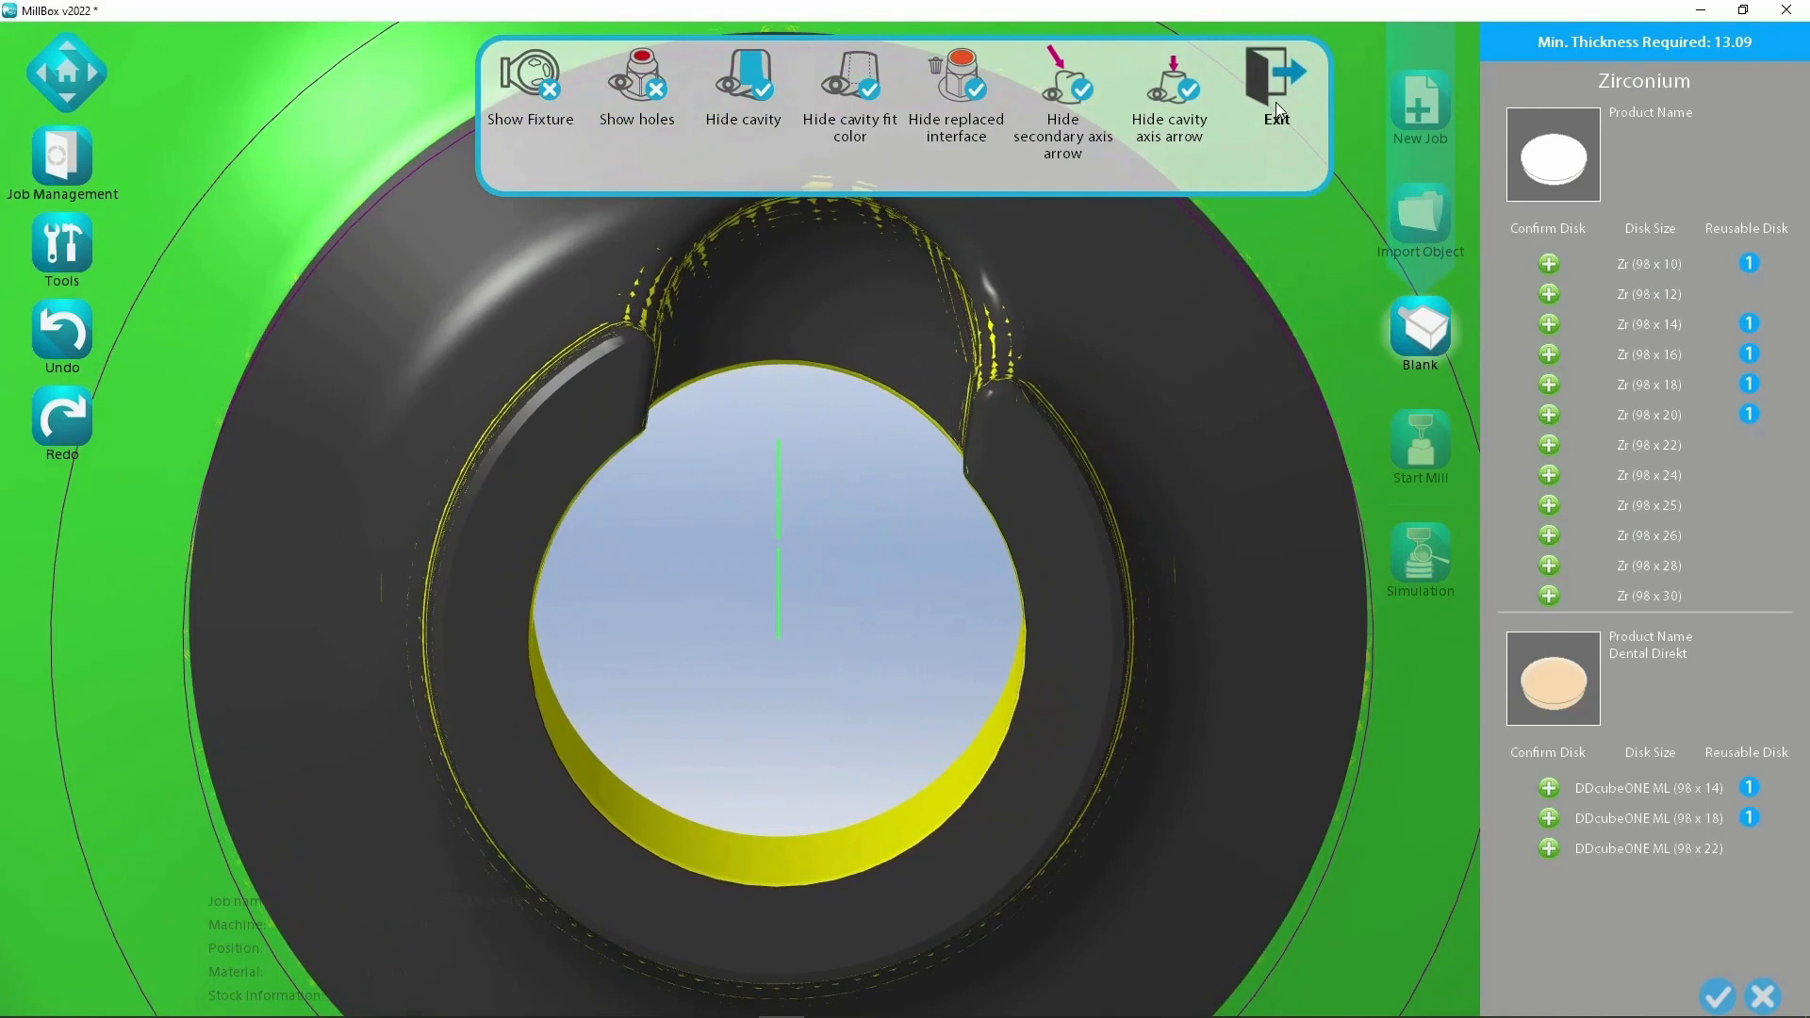
{"action": "mouse_move", "coordinate": [1275, 86]}
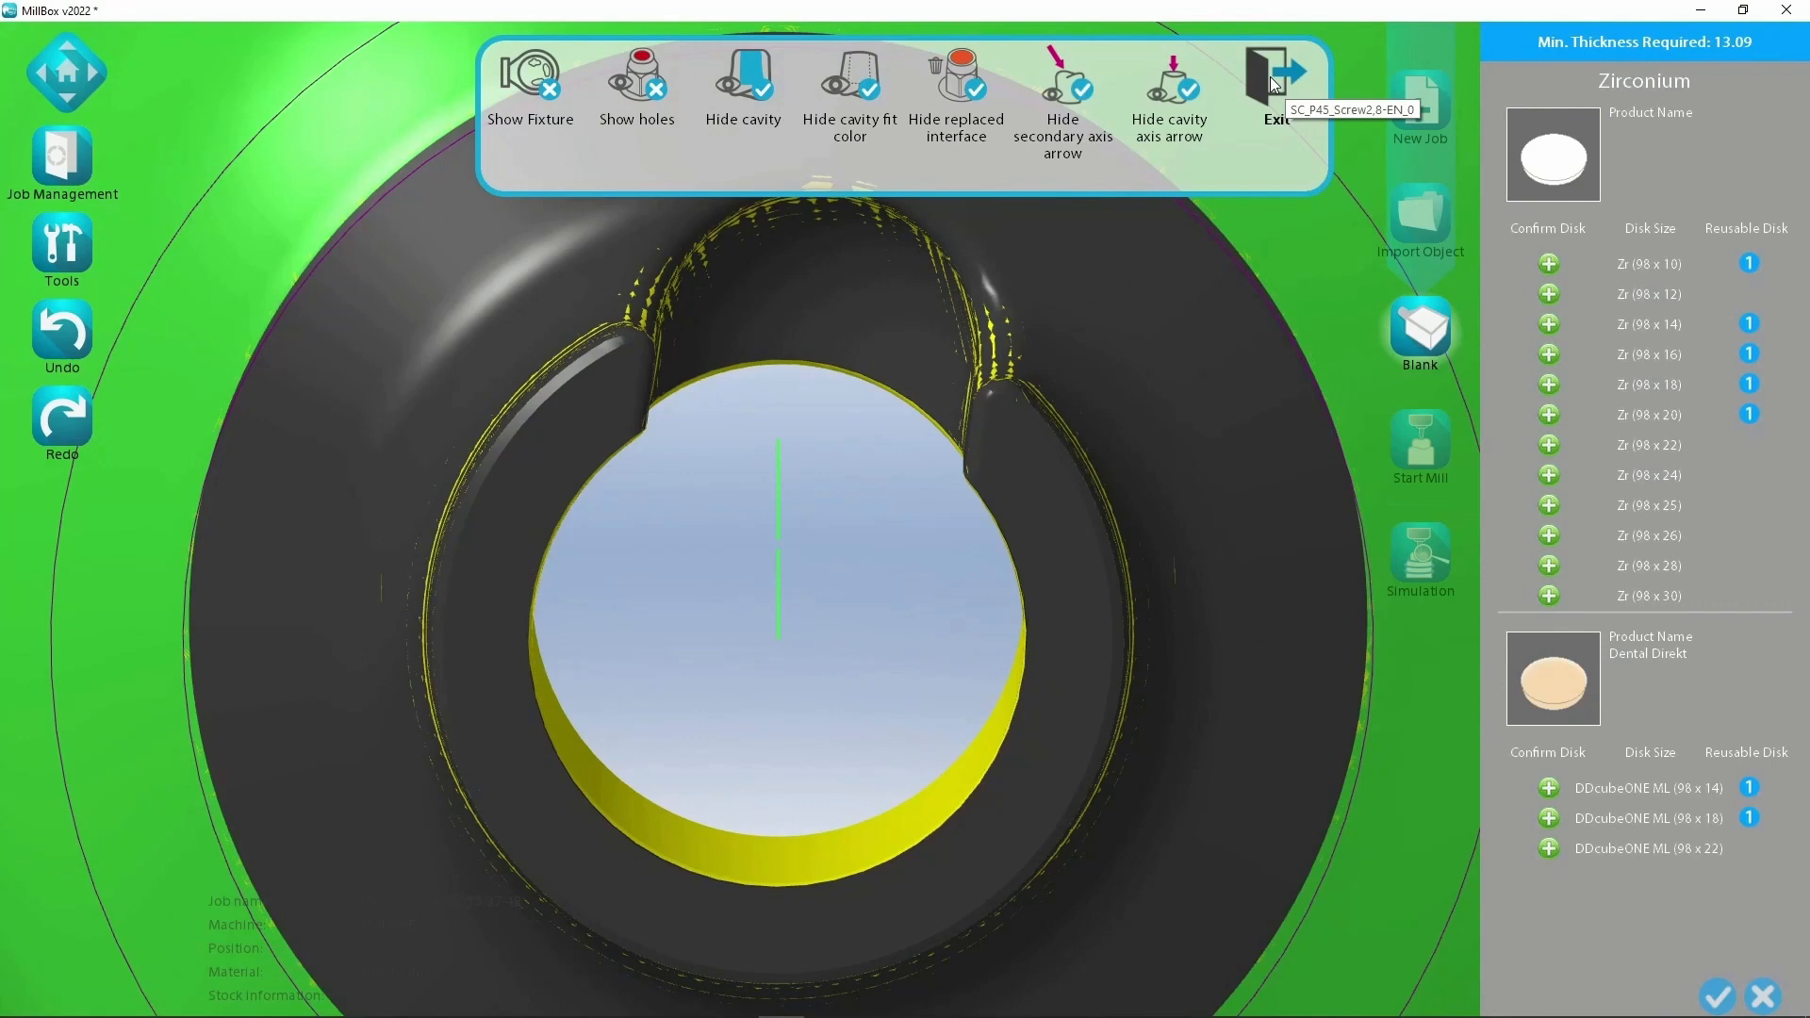
{"action": "left_click", "coordinate": [1275, 86]}
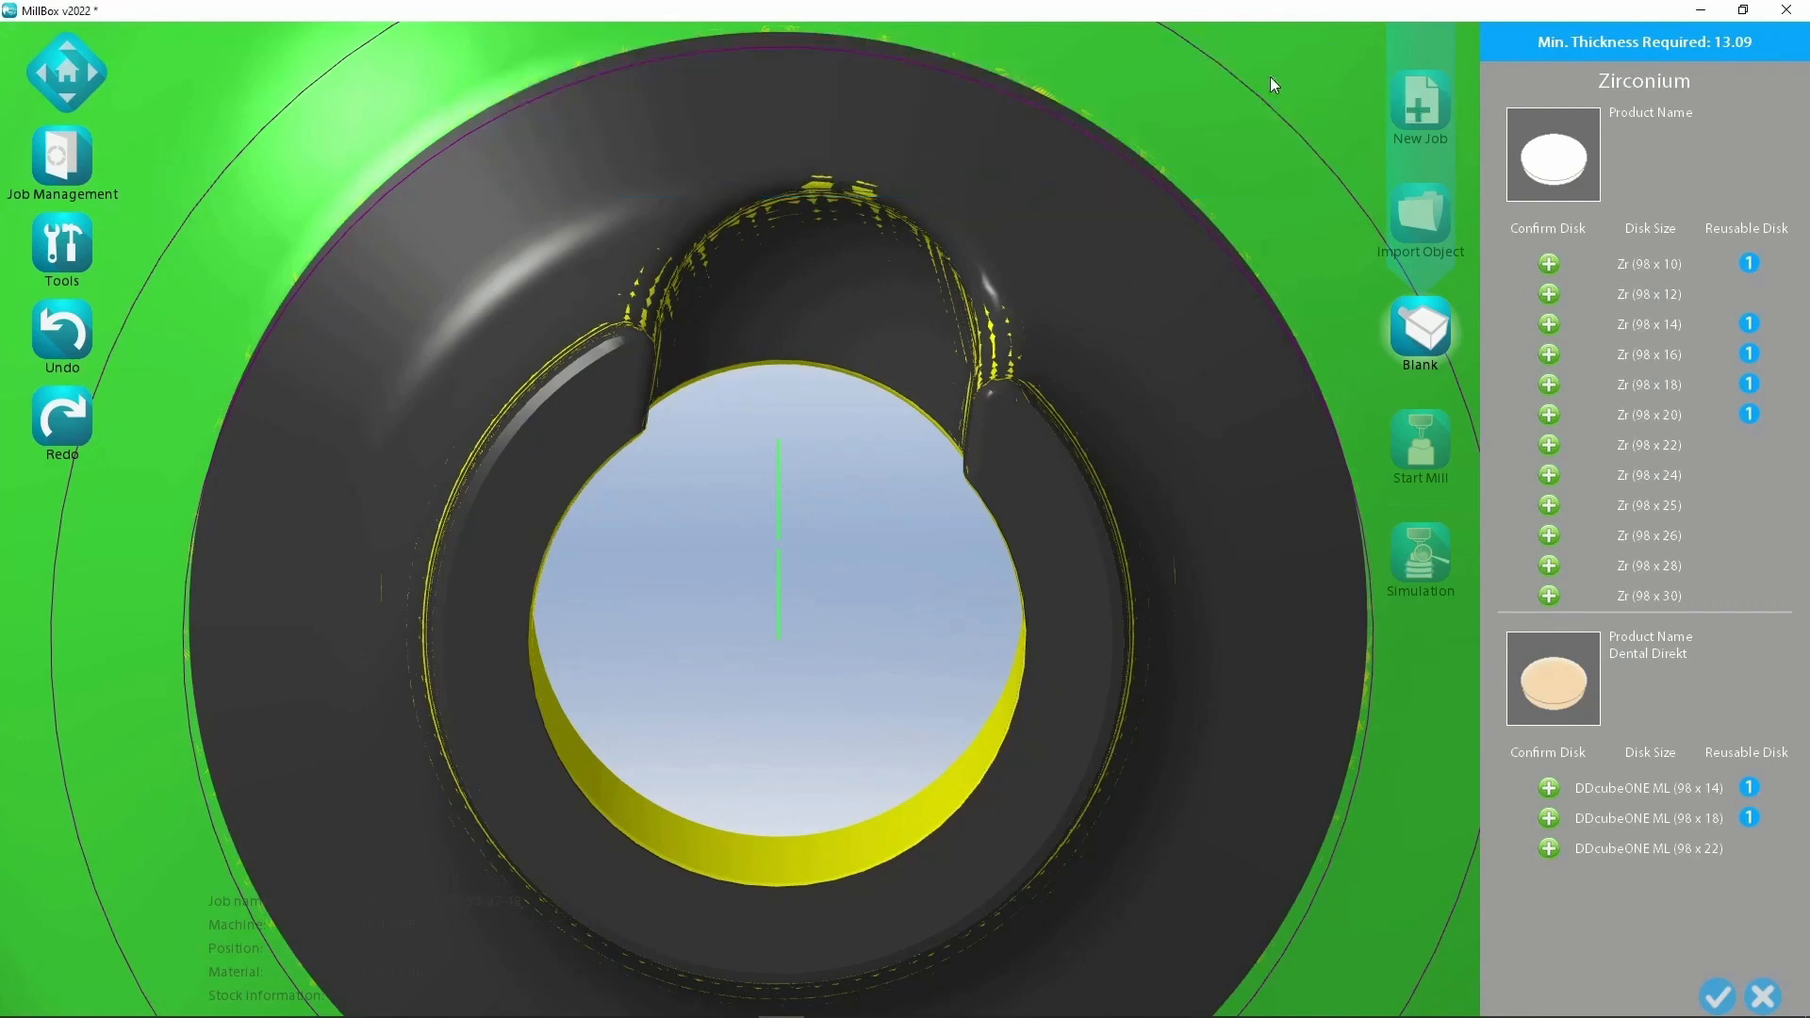
{"action": "left_click", "coordinate": [1649, 355]}
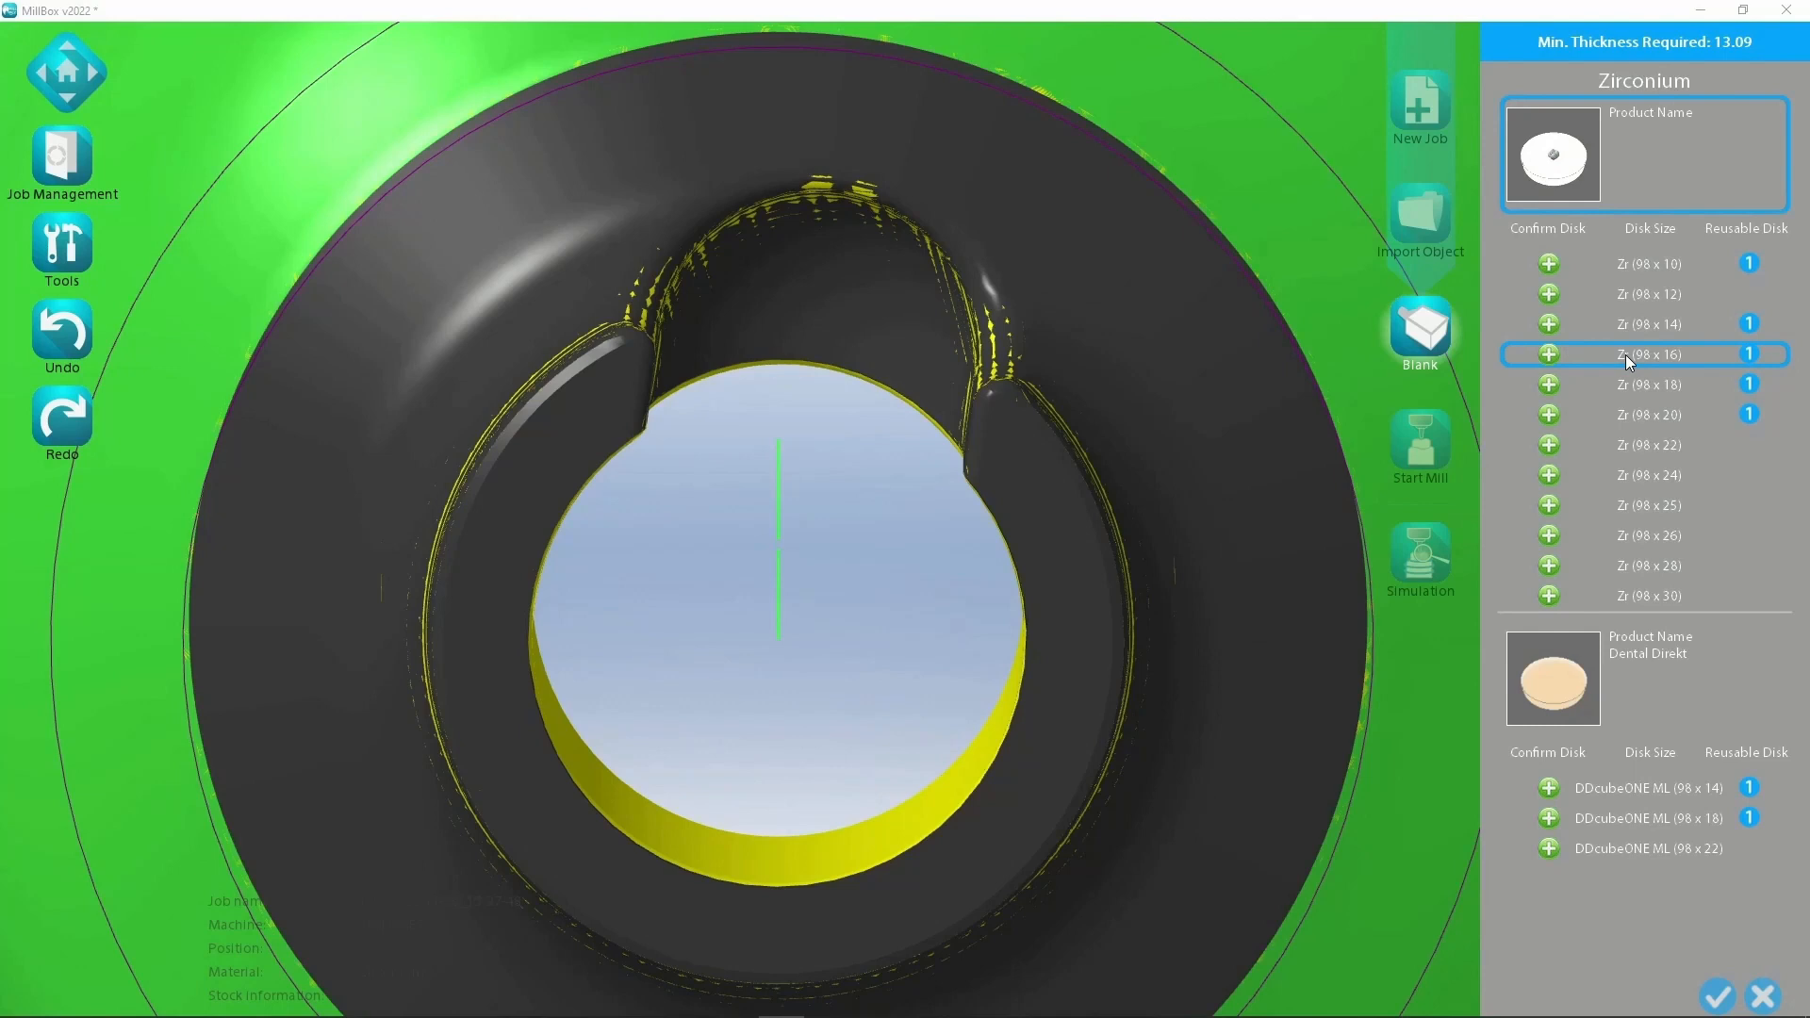
Accept the Zr (98 x 16) disk as blank with uniform scale factor 1.25.
{"action": "left_click", "coordinate": [1547, 354]}
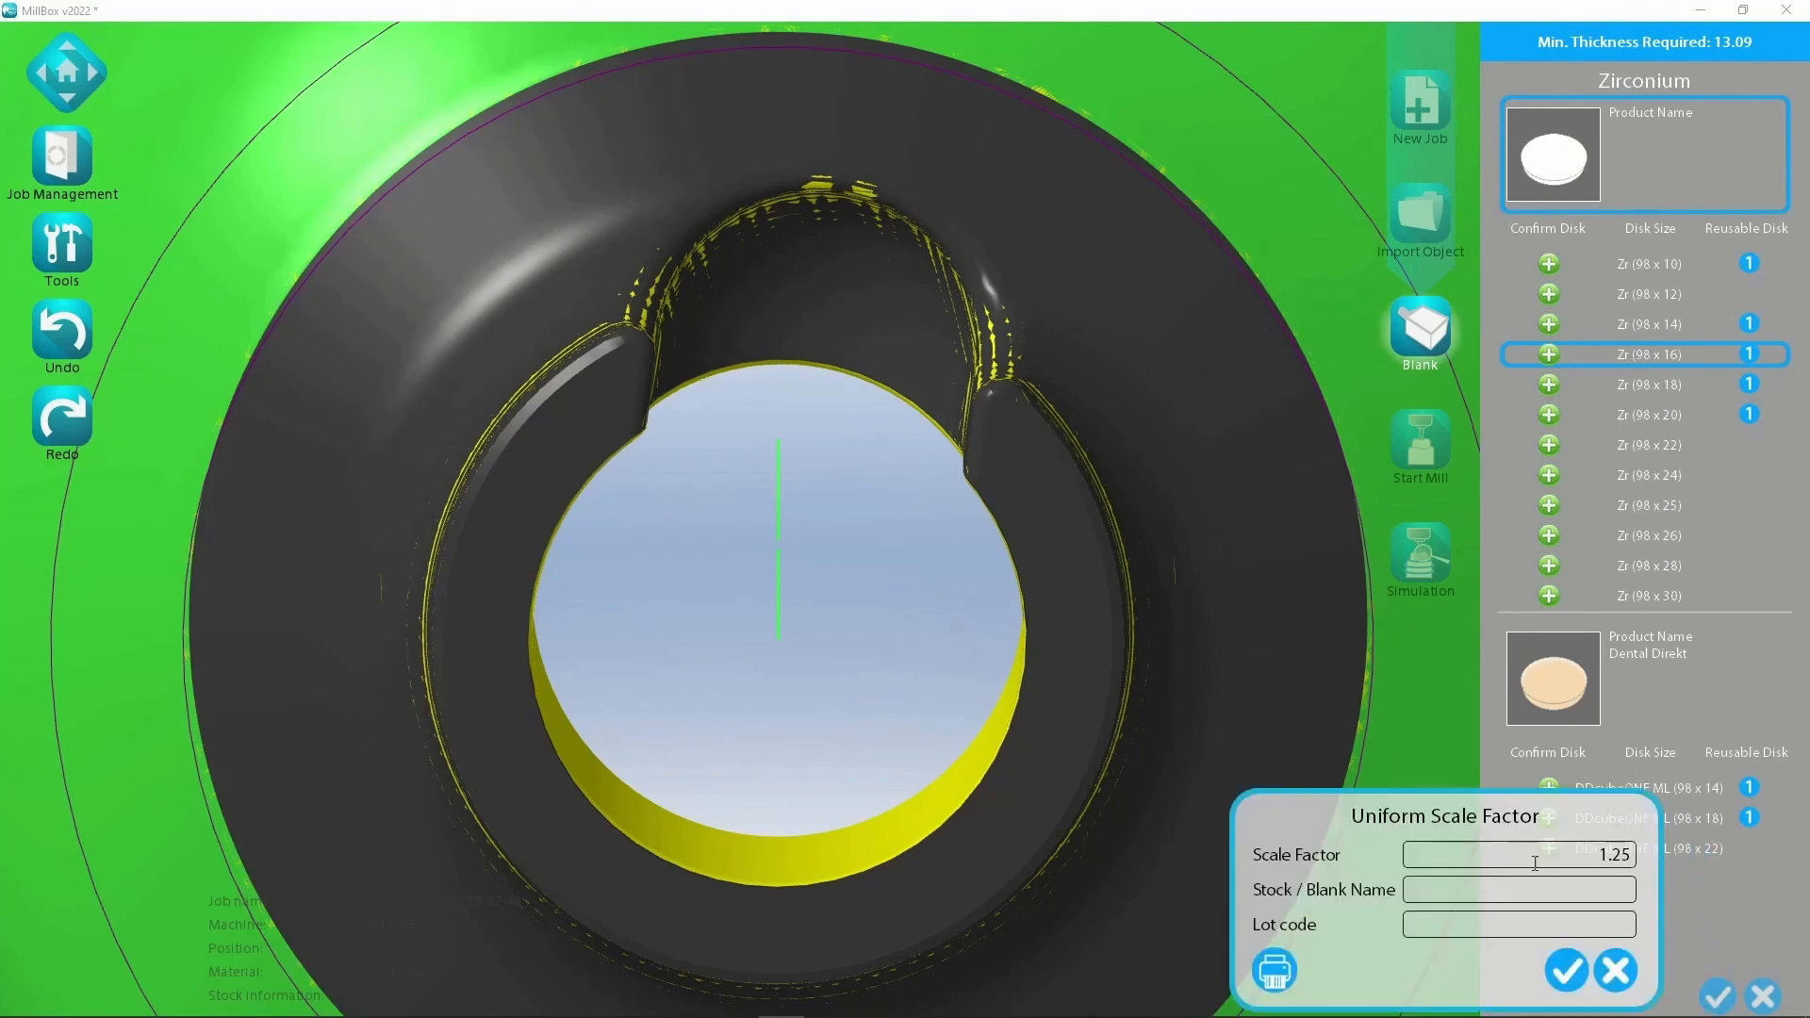
{"action": "left_click", "coordinate": [1565, 970]}
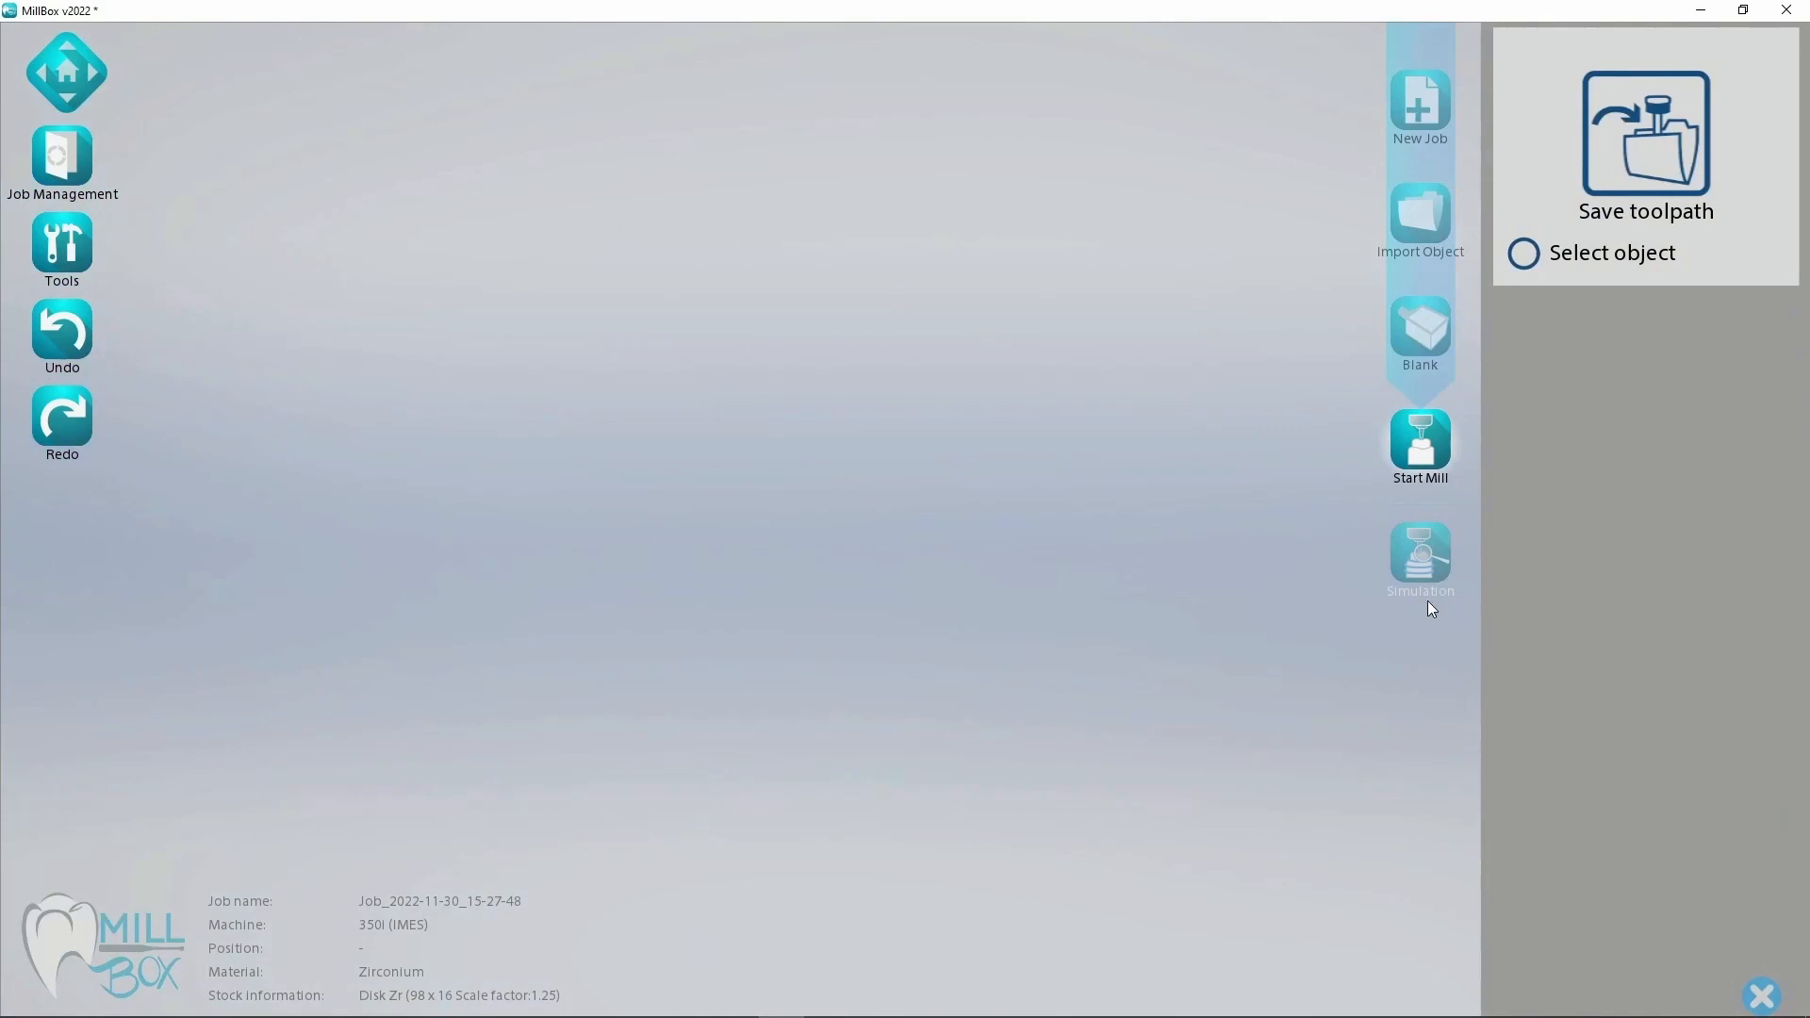
{"action": "mouse_move", "coordinate": [1392, 598]}
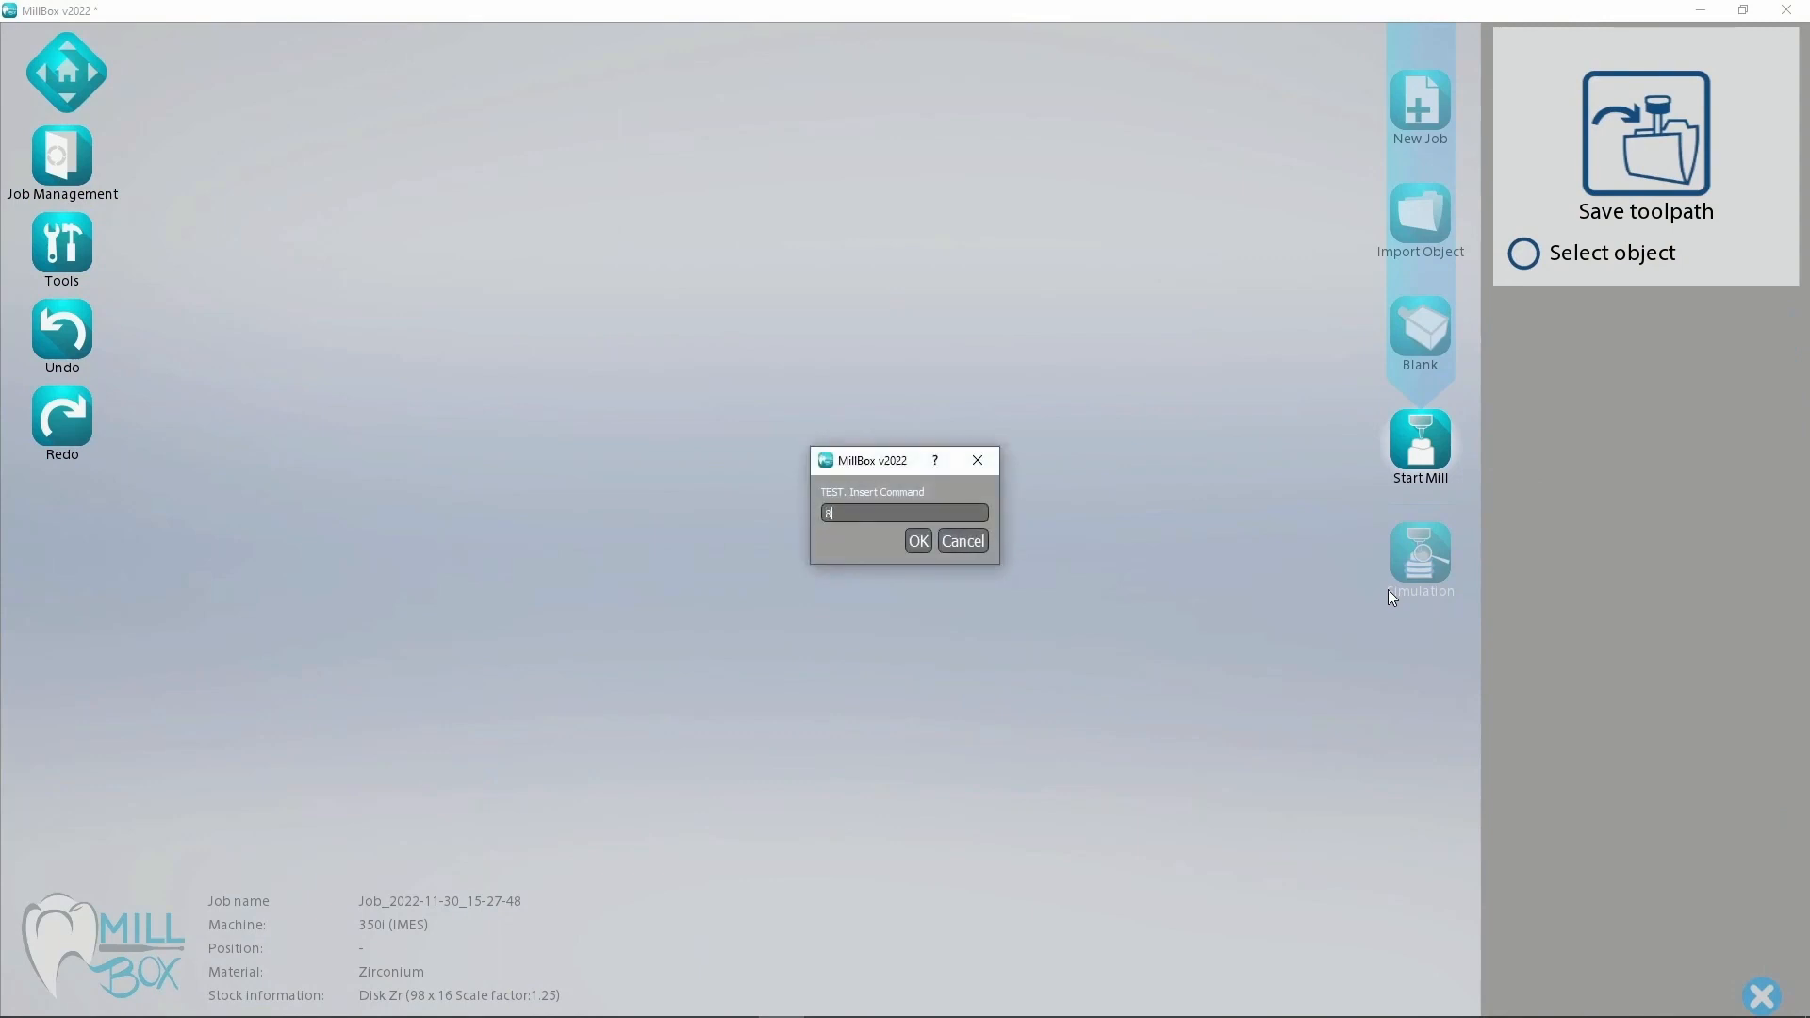
Start Mill and accept the milling options and required Tools table.
{"action": "left_click", "coordinate": [917, 540]}
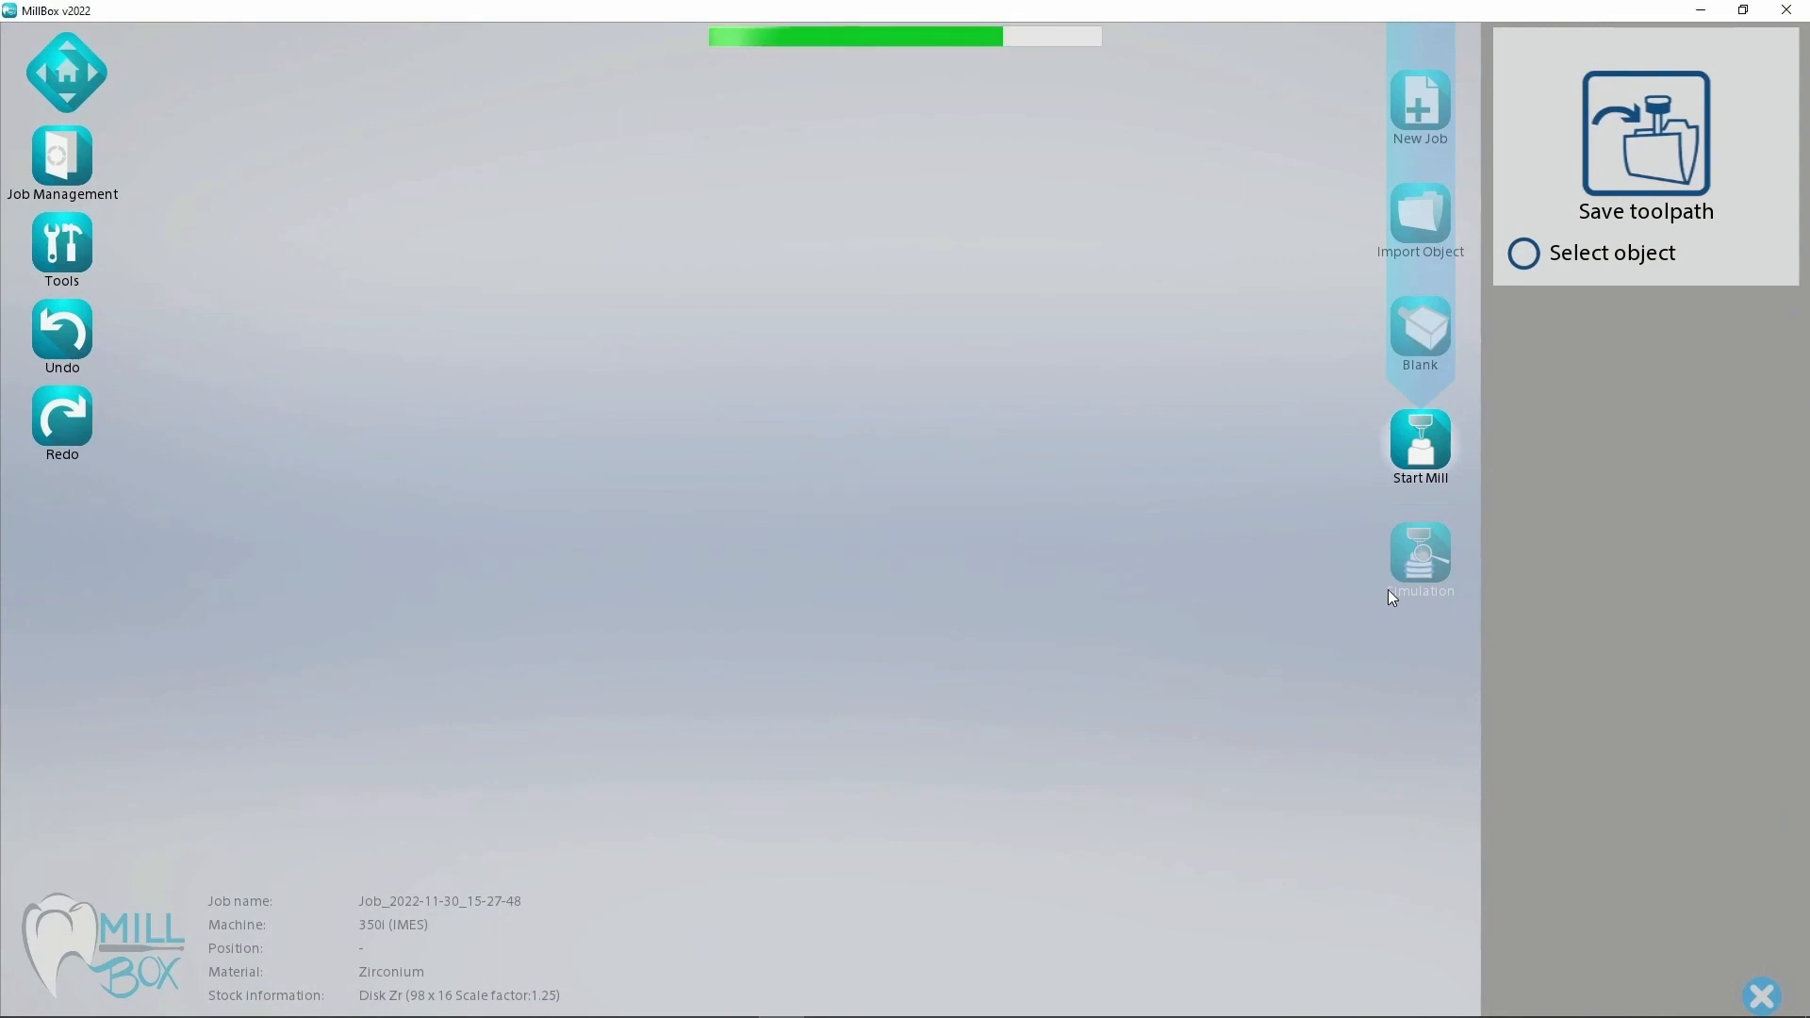
{"action": "left_click", "coordinate": [1419, 444]}
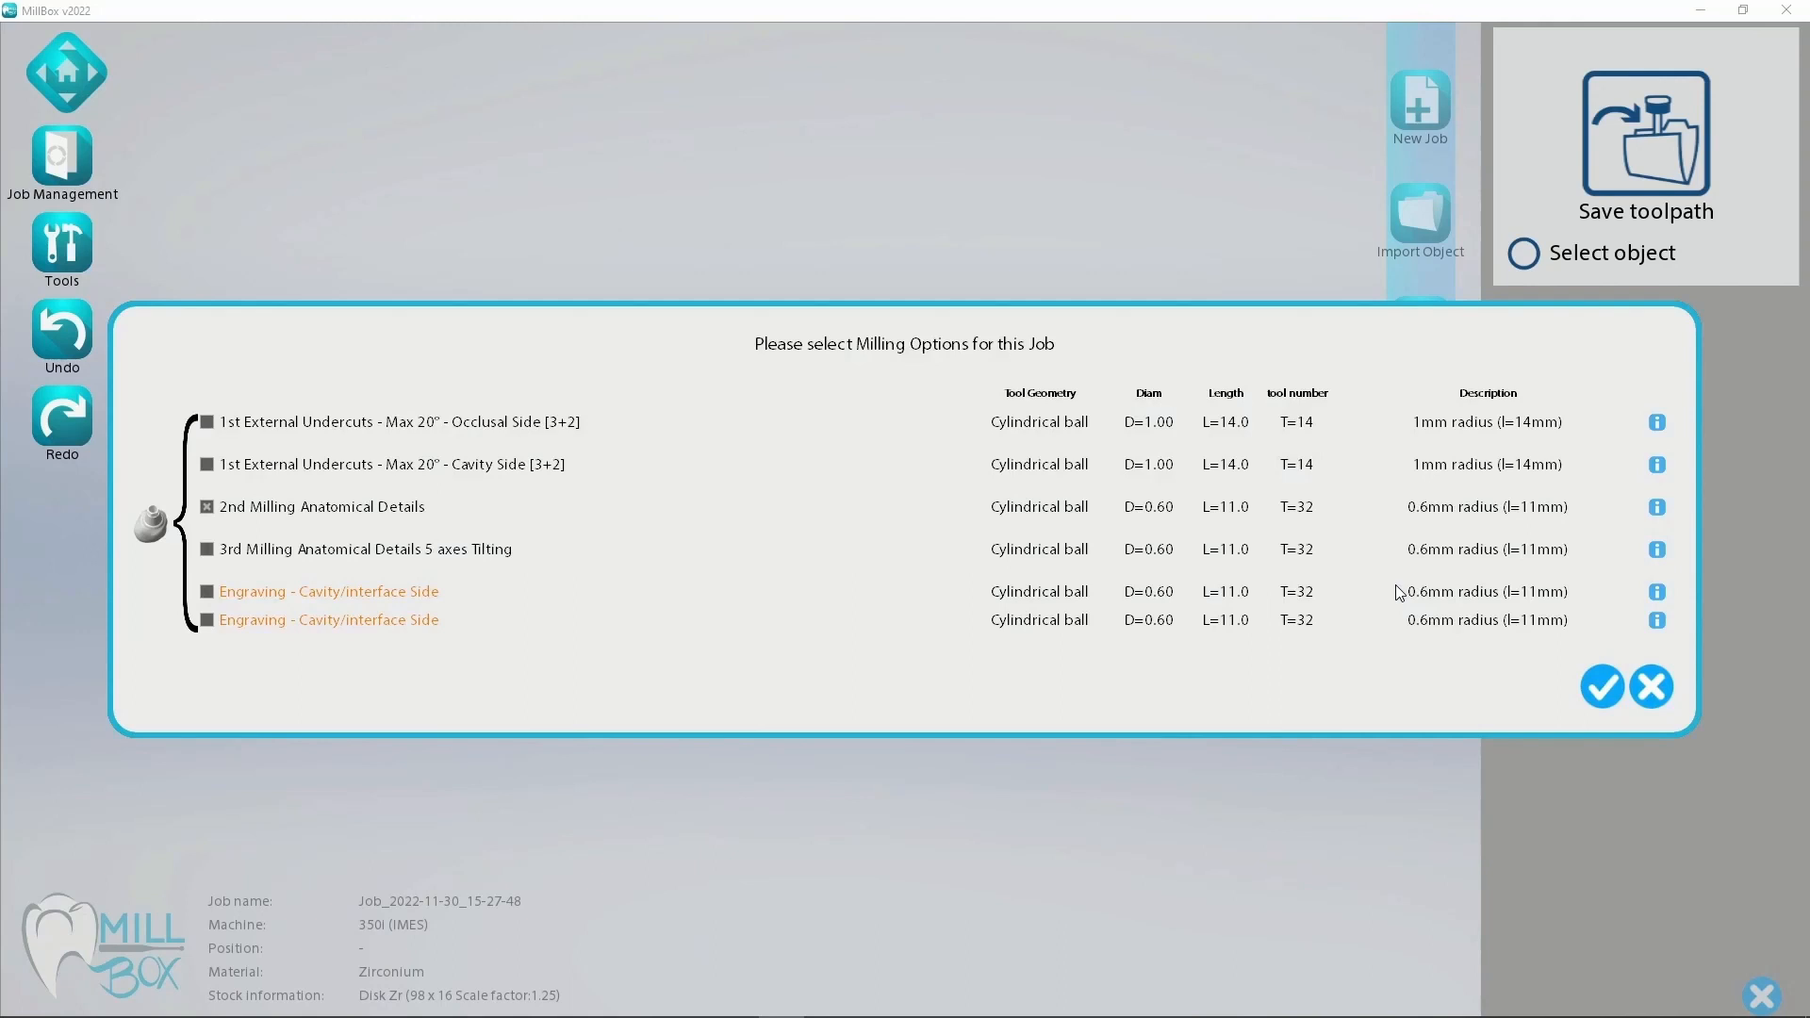
{"action": "left_click", "coordinate": [1602, 686]}
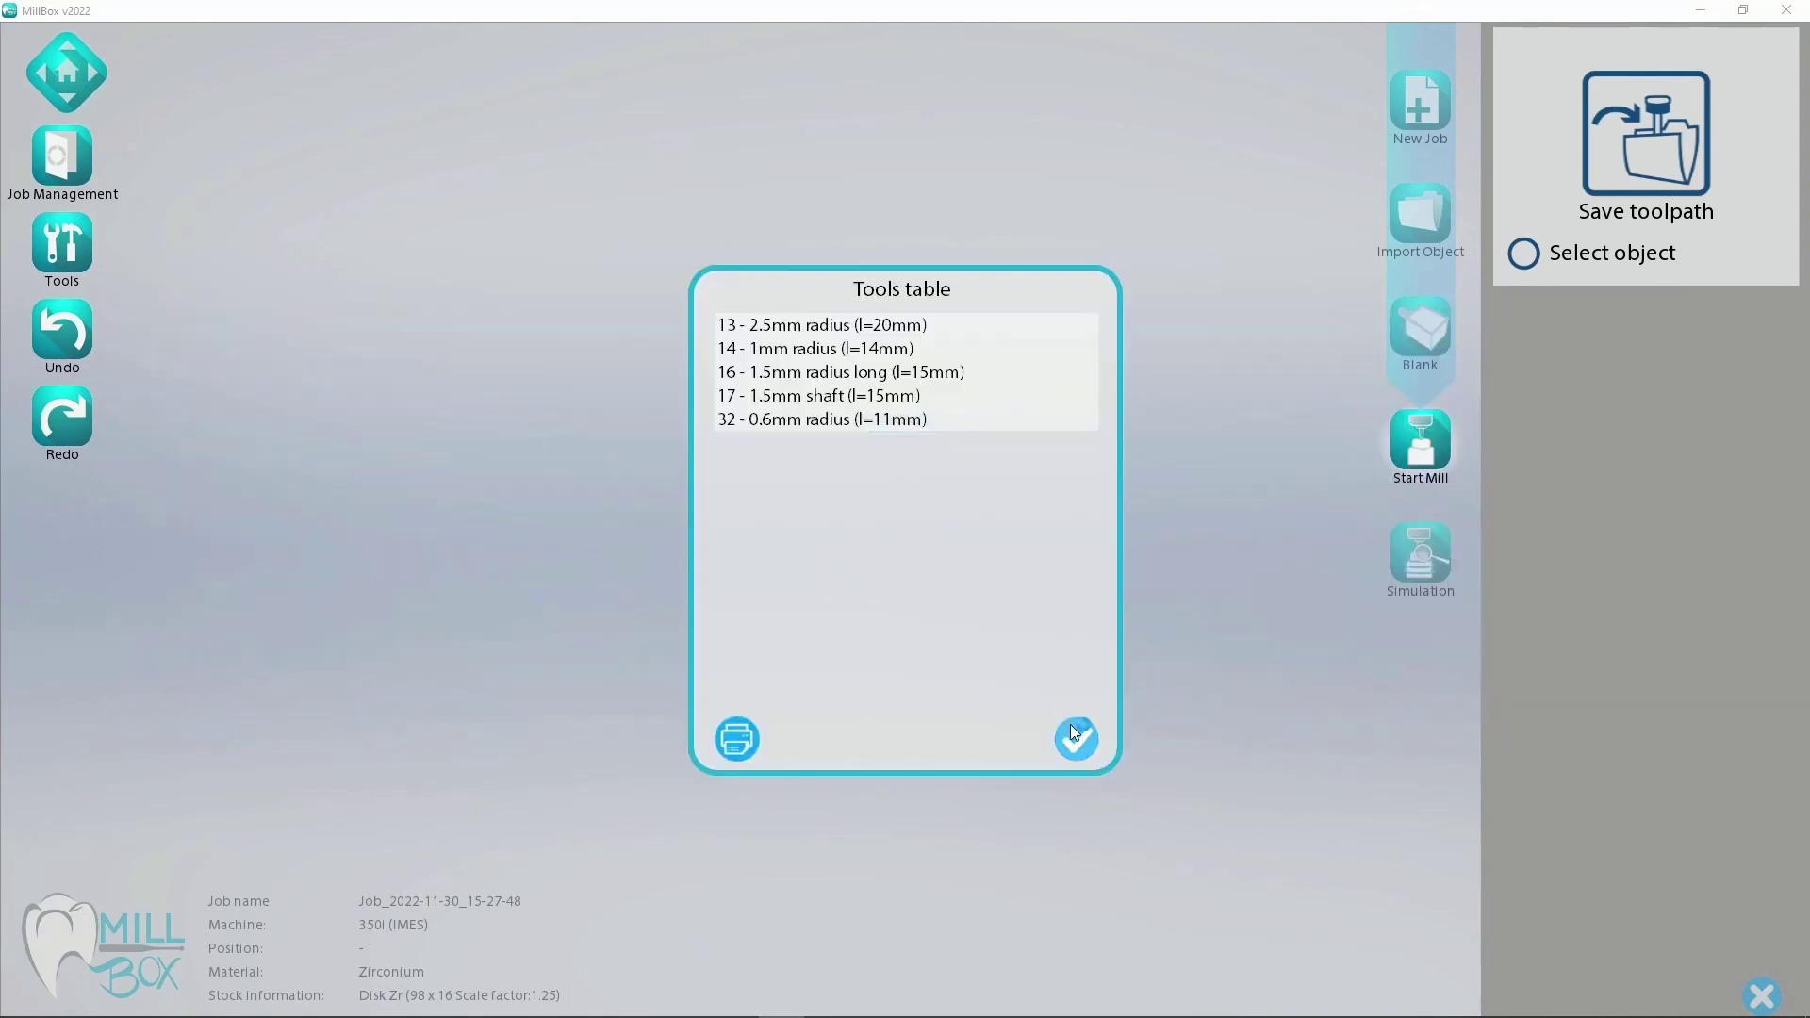
{"action": "left_click", "coordinate": [1073, 739]}
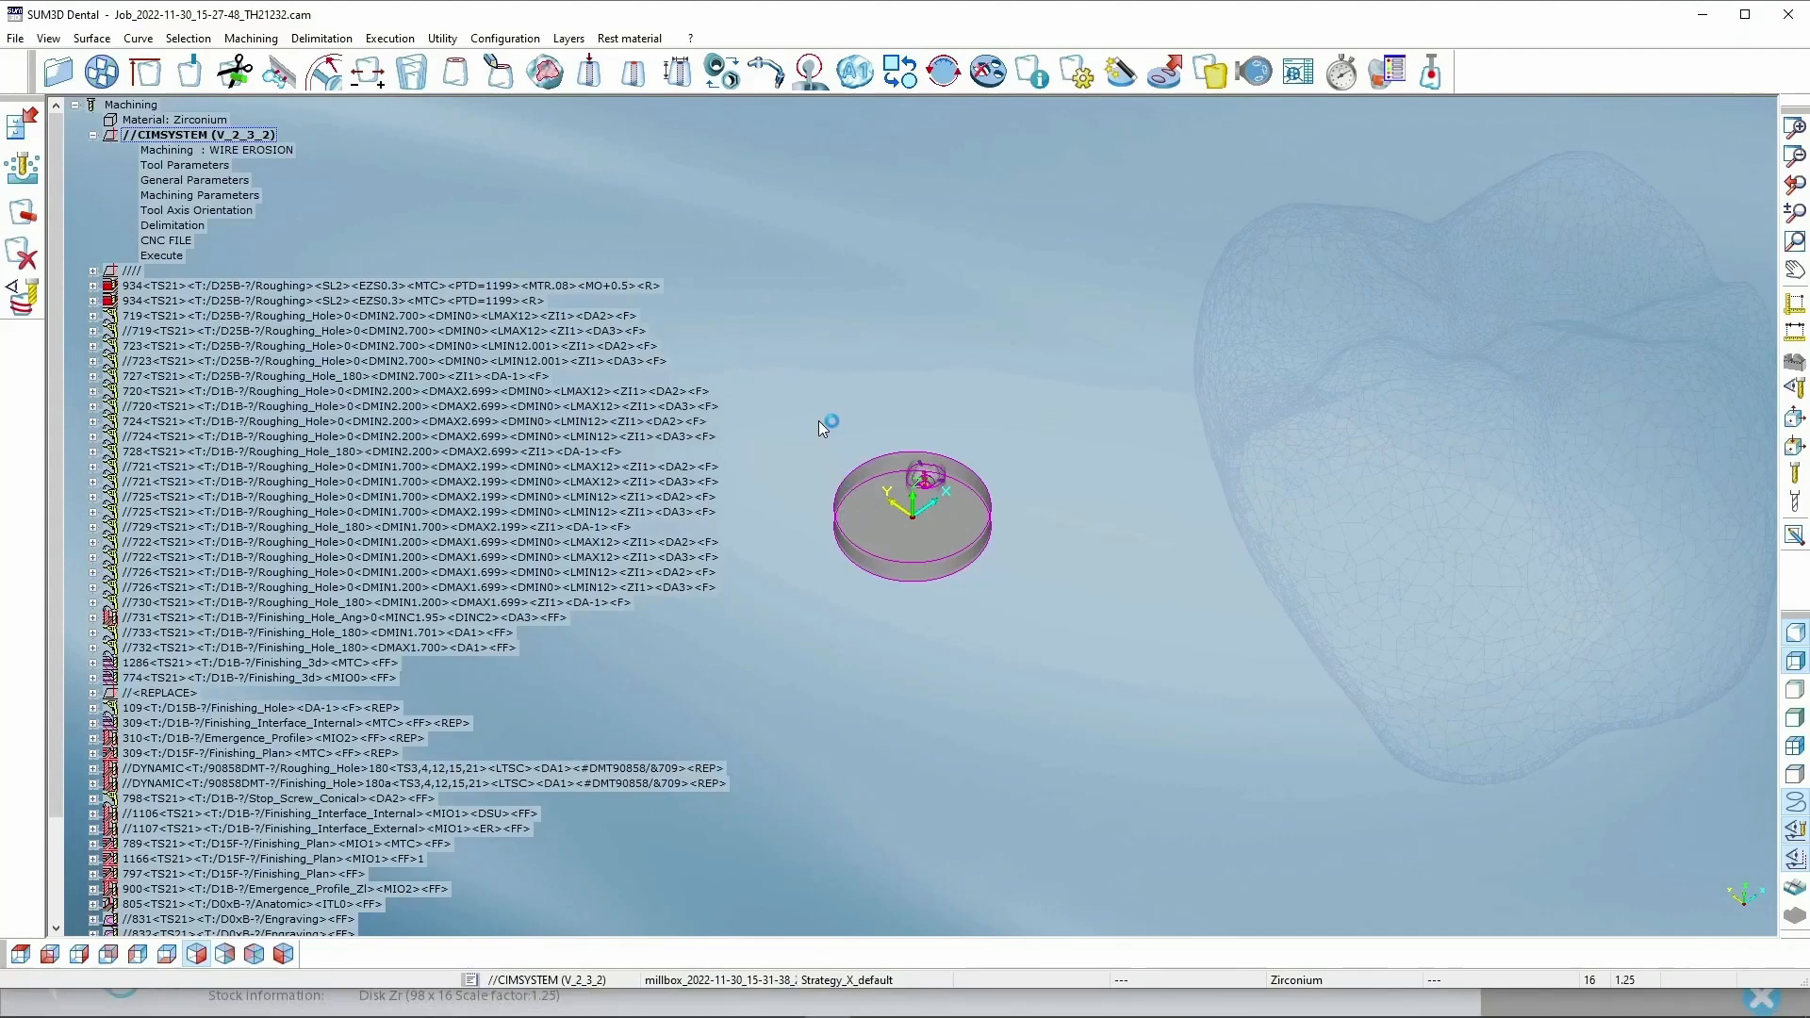
{"action": "mouse_move", "coordinate": [823, 426]}
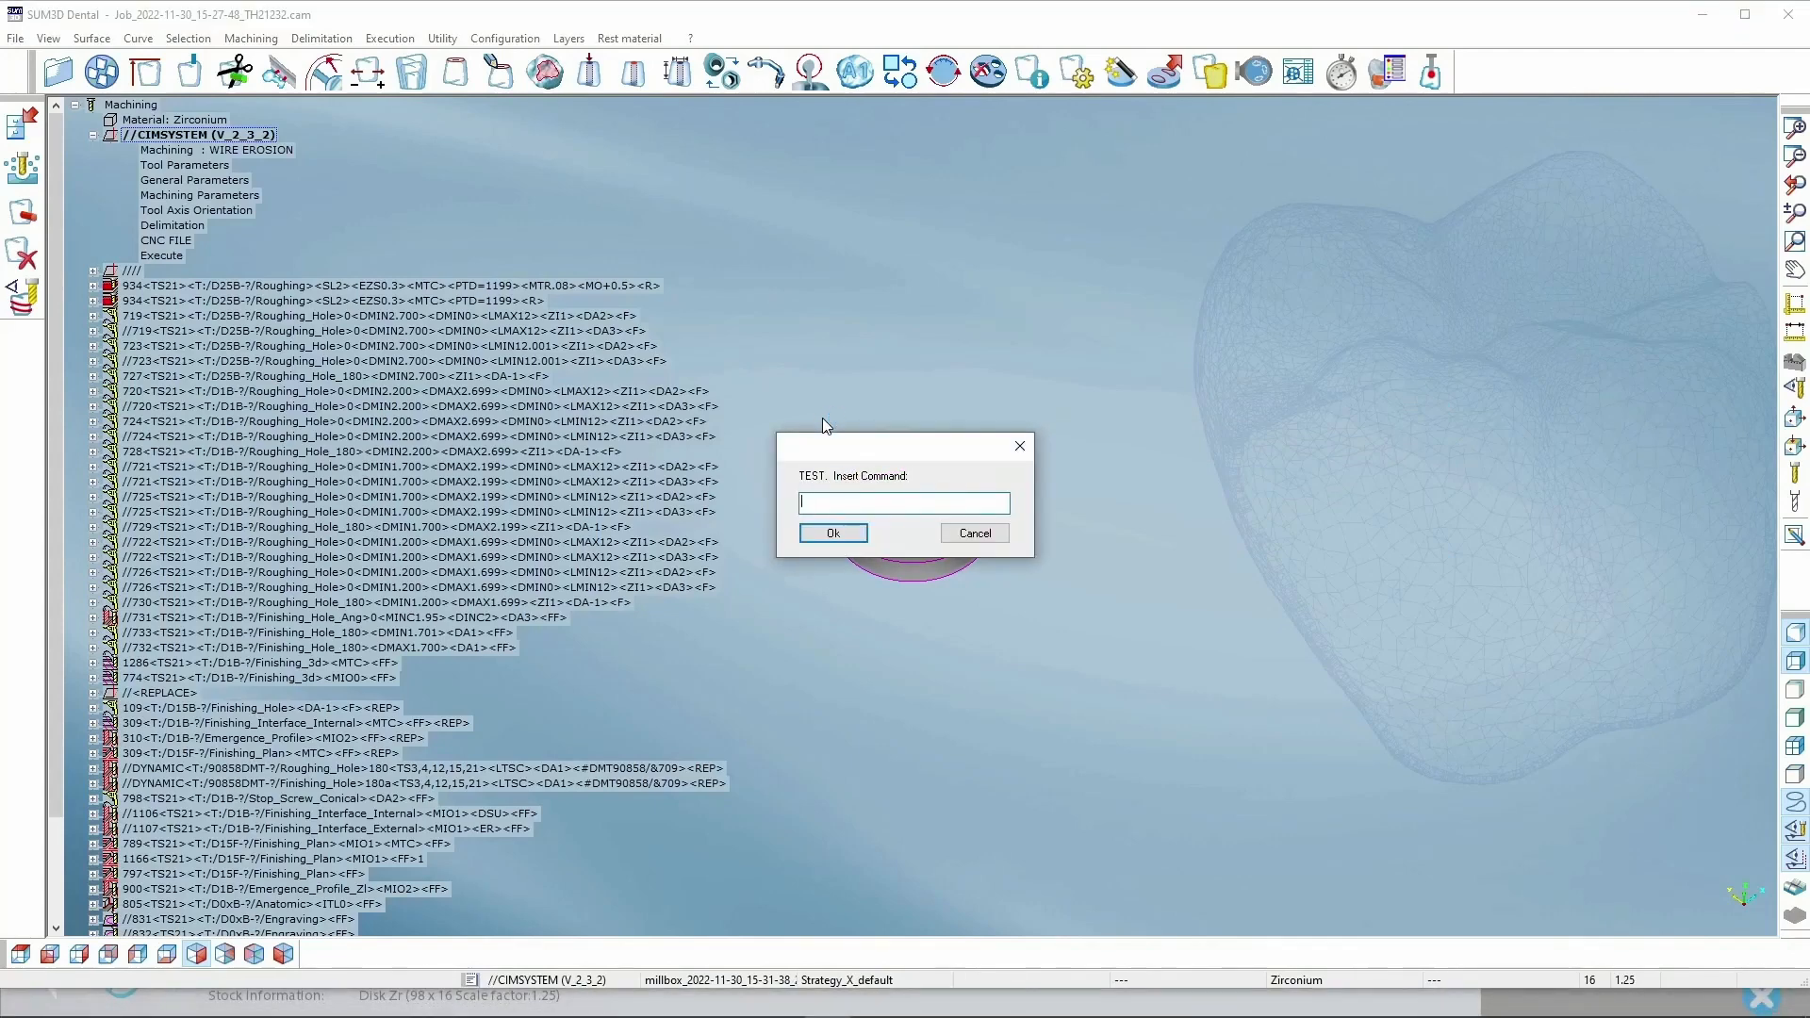
Apply test command 917, then execute 309 Finishing_Interface_Internal in SUM3D Dental.
{"action": "type", "text": "917"}
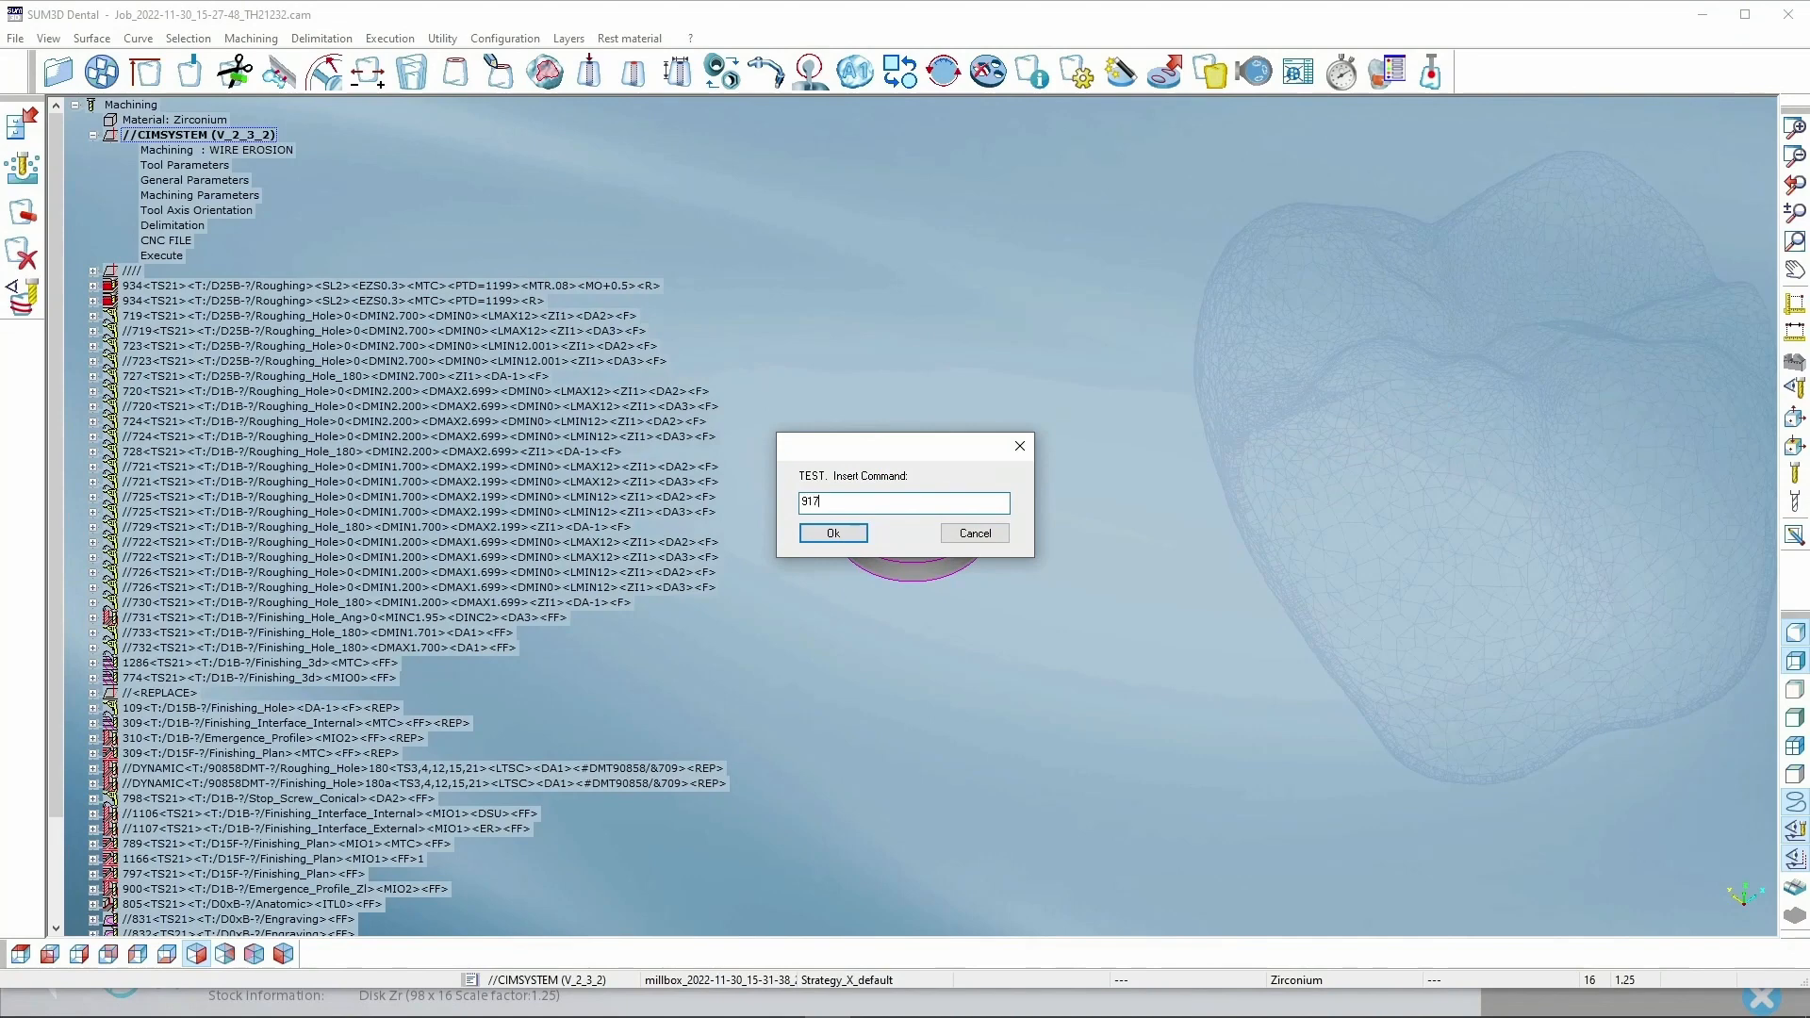
{"action": "left_click", "coordinate": [831, 532]}
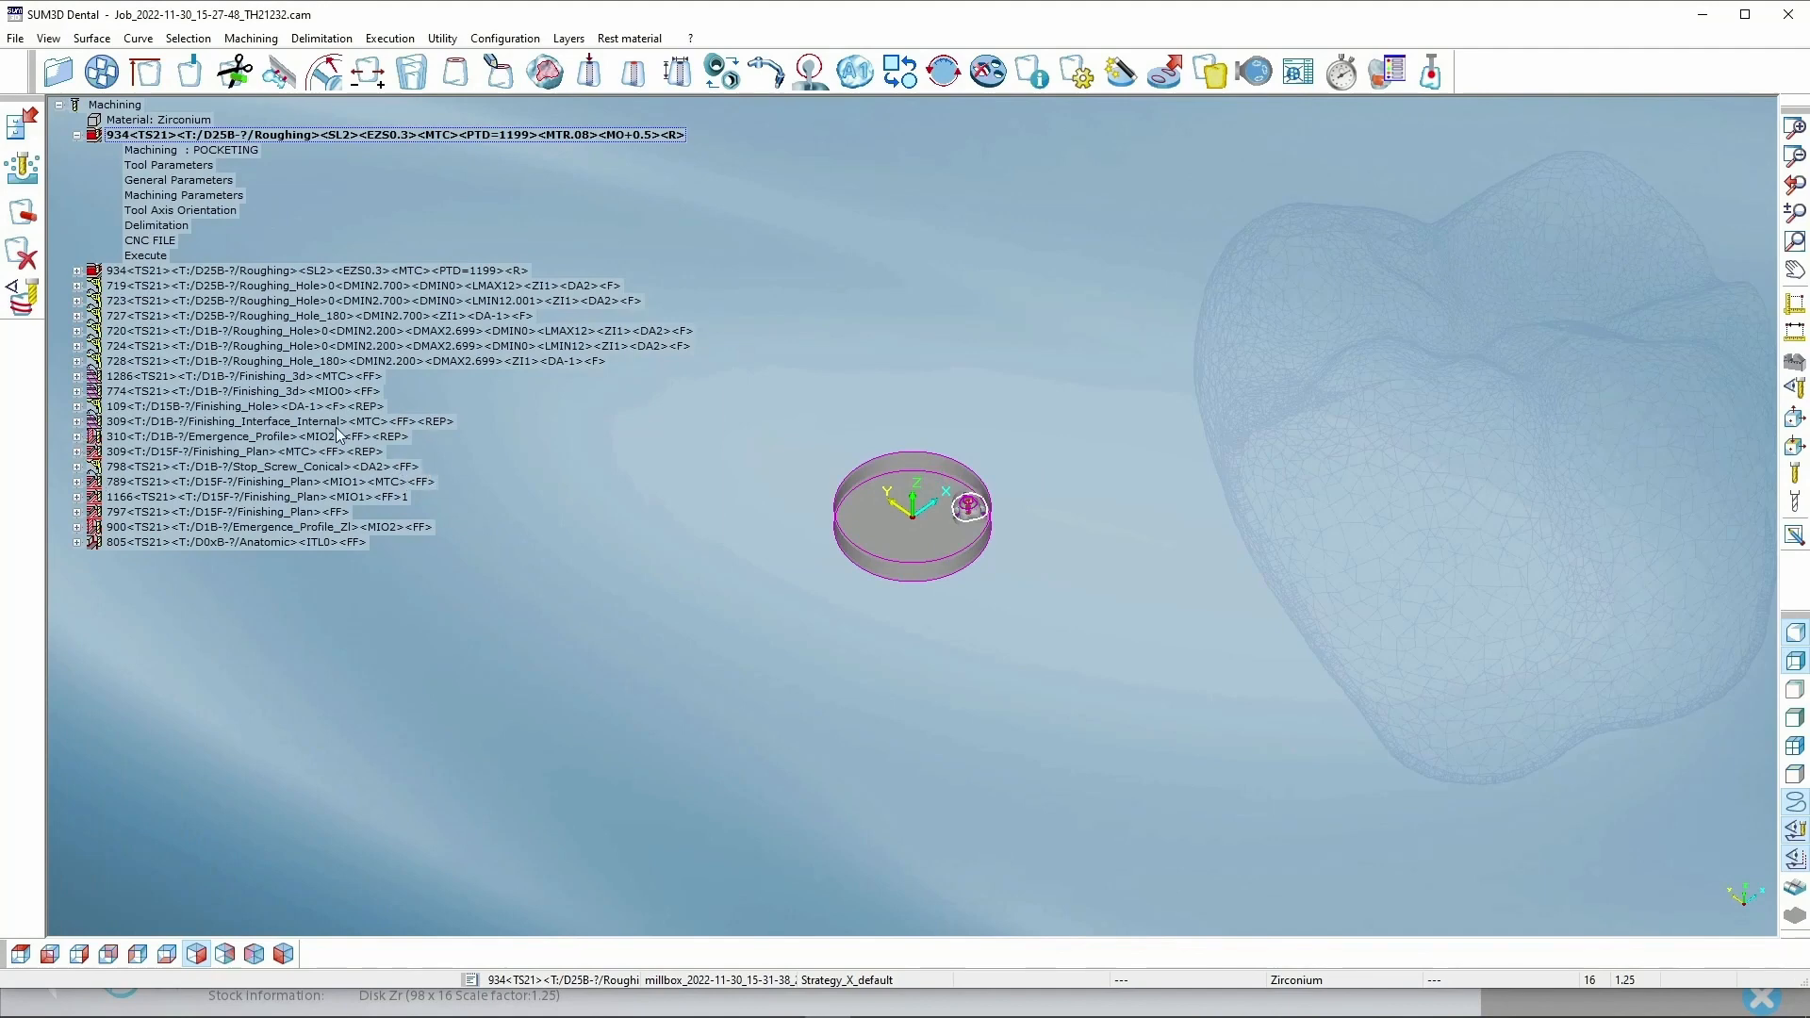
{"action": "left_click", "coordinate": [75, 134]}
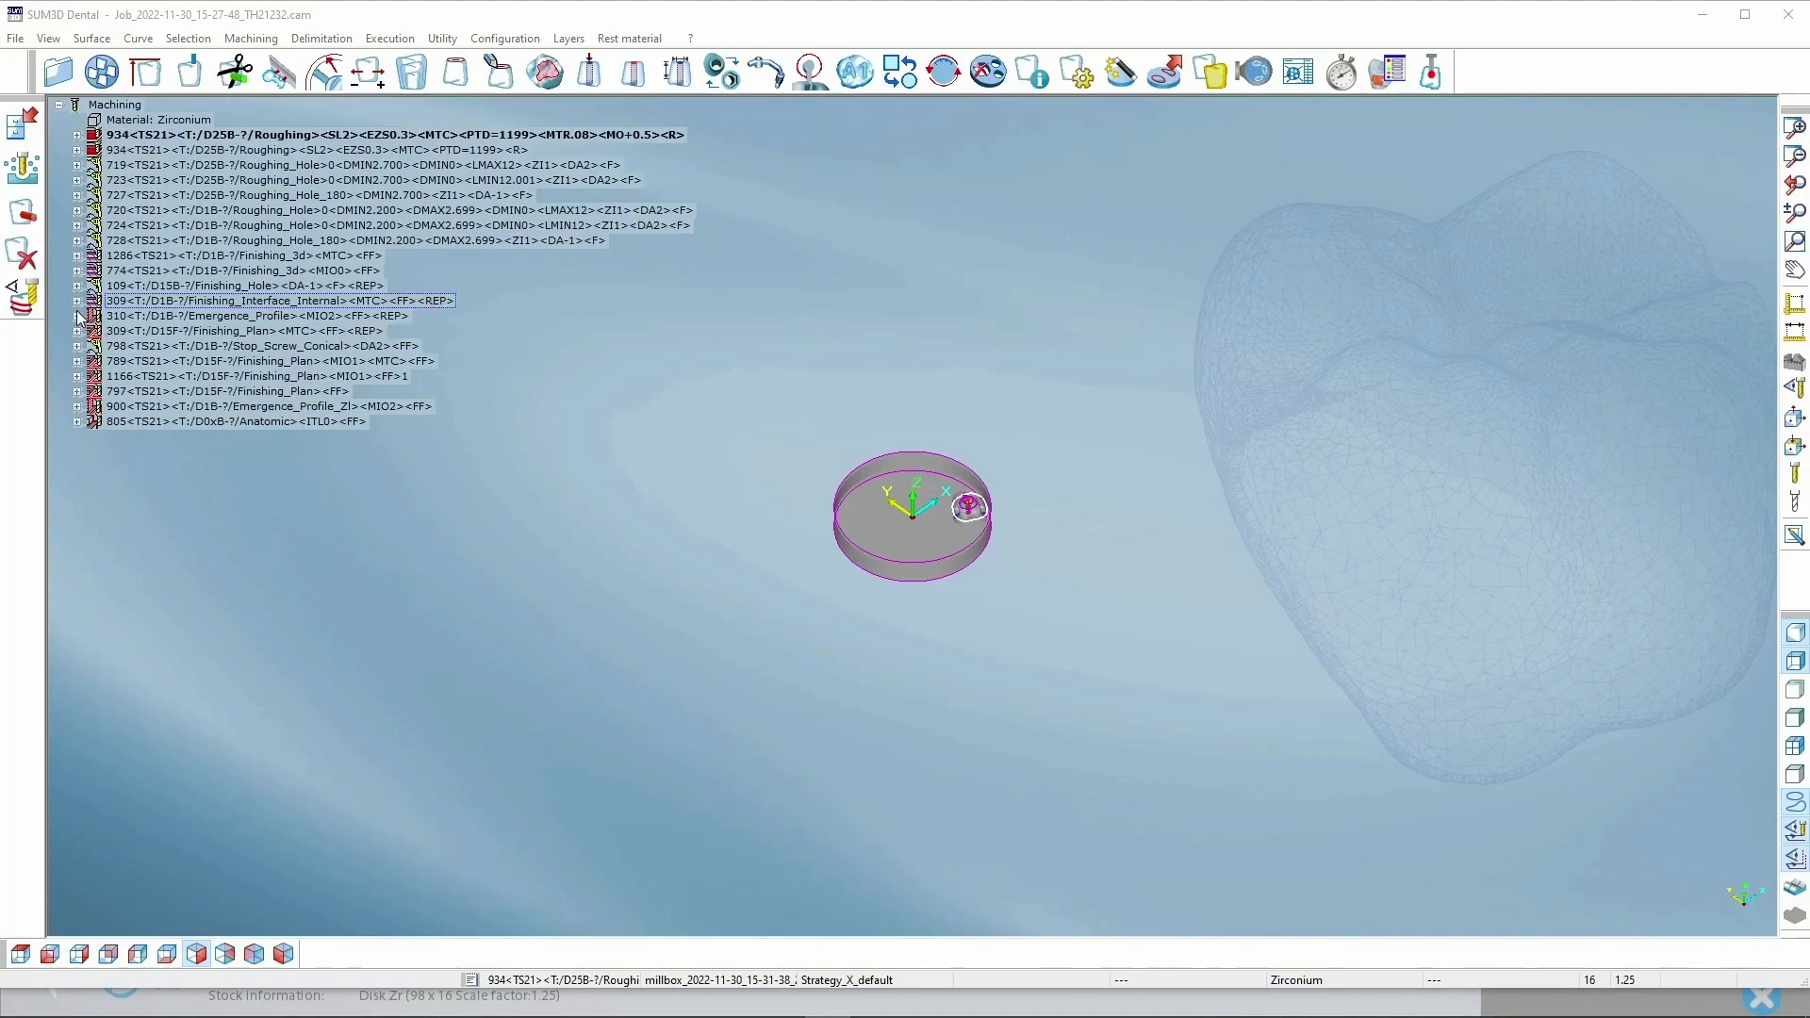
{"action": "left_click", "coordinate": [77, 299]}
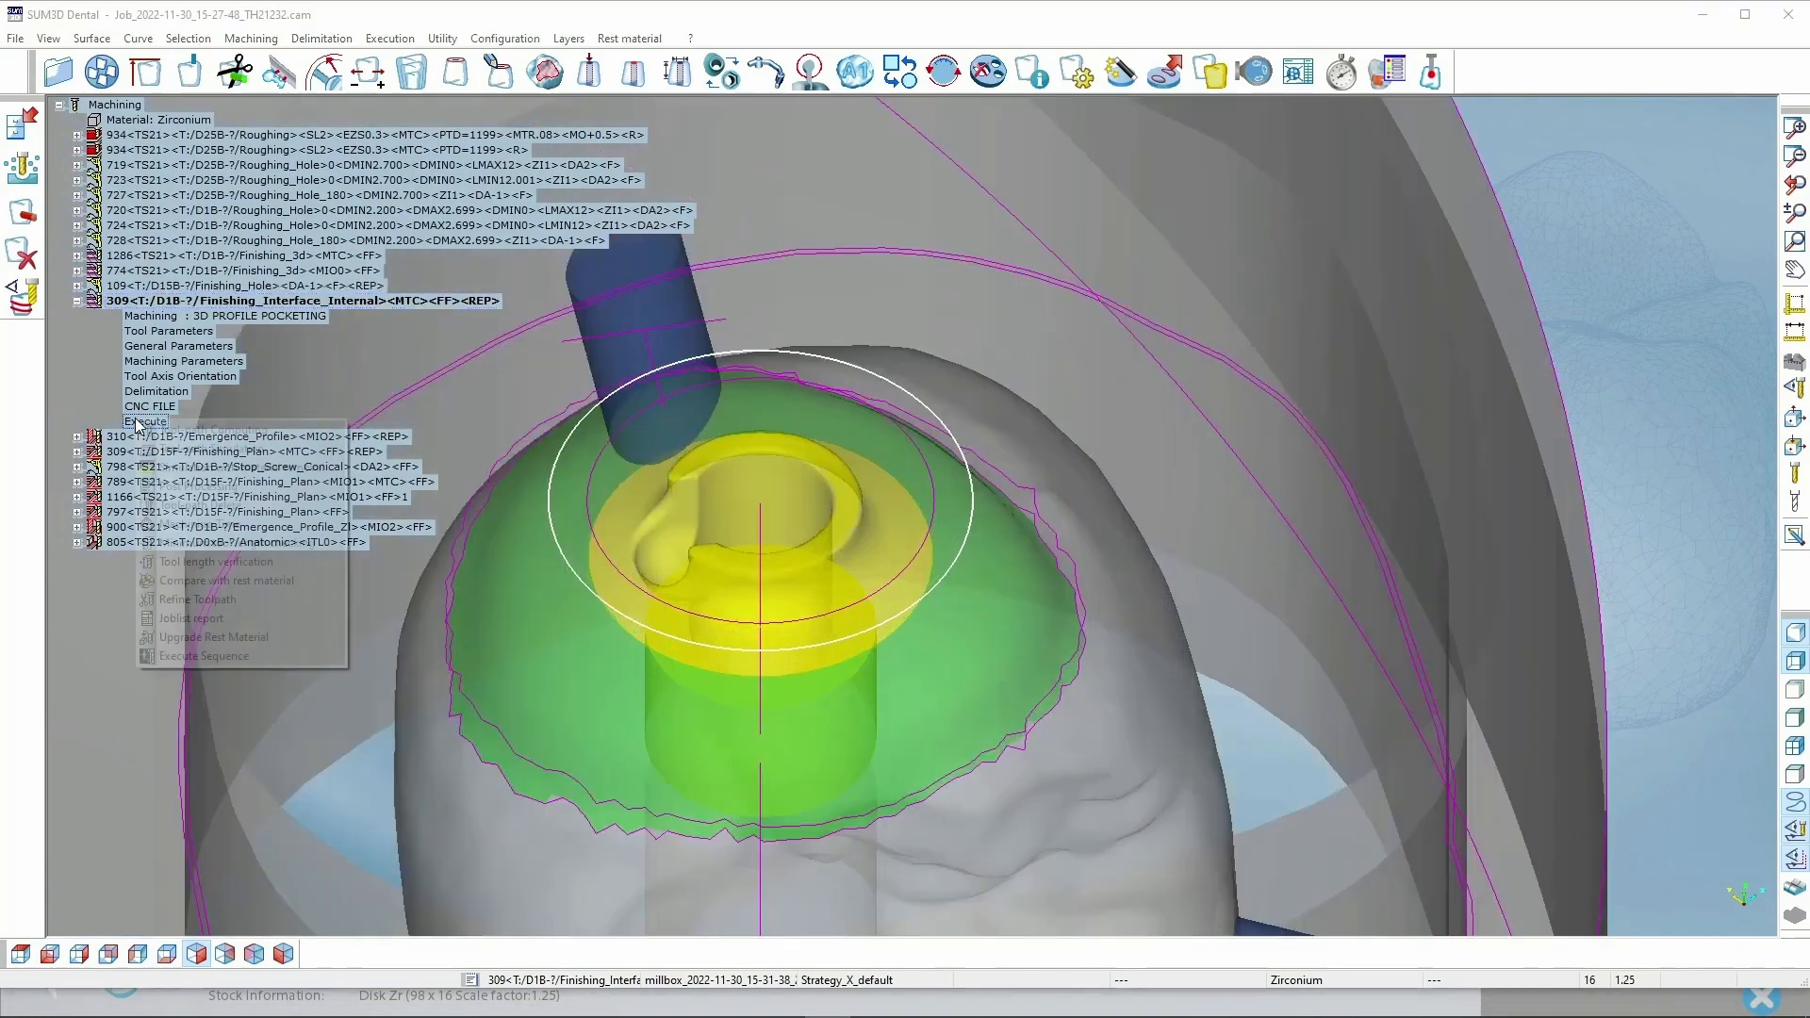
{"action": "left_click", "coordinate": [147, 420]}
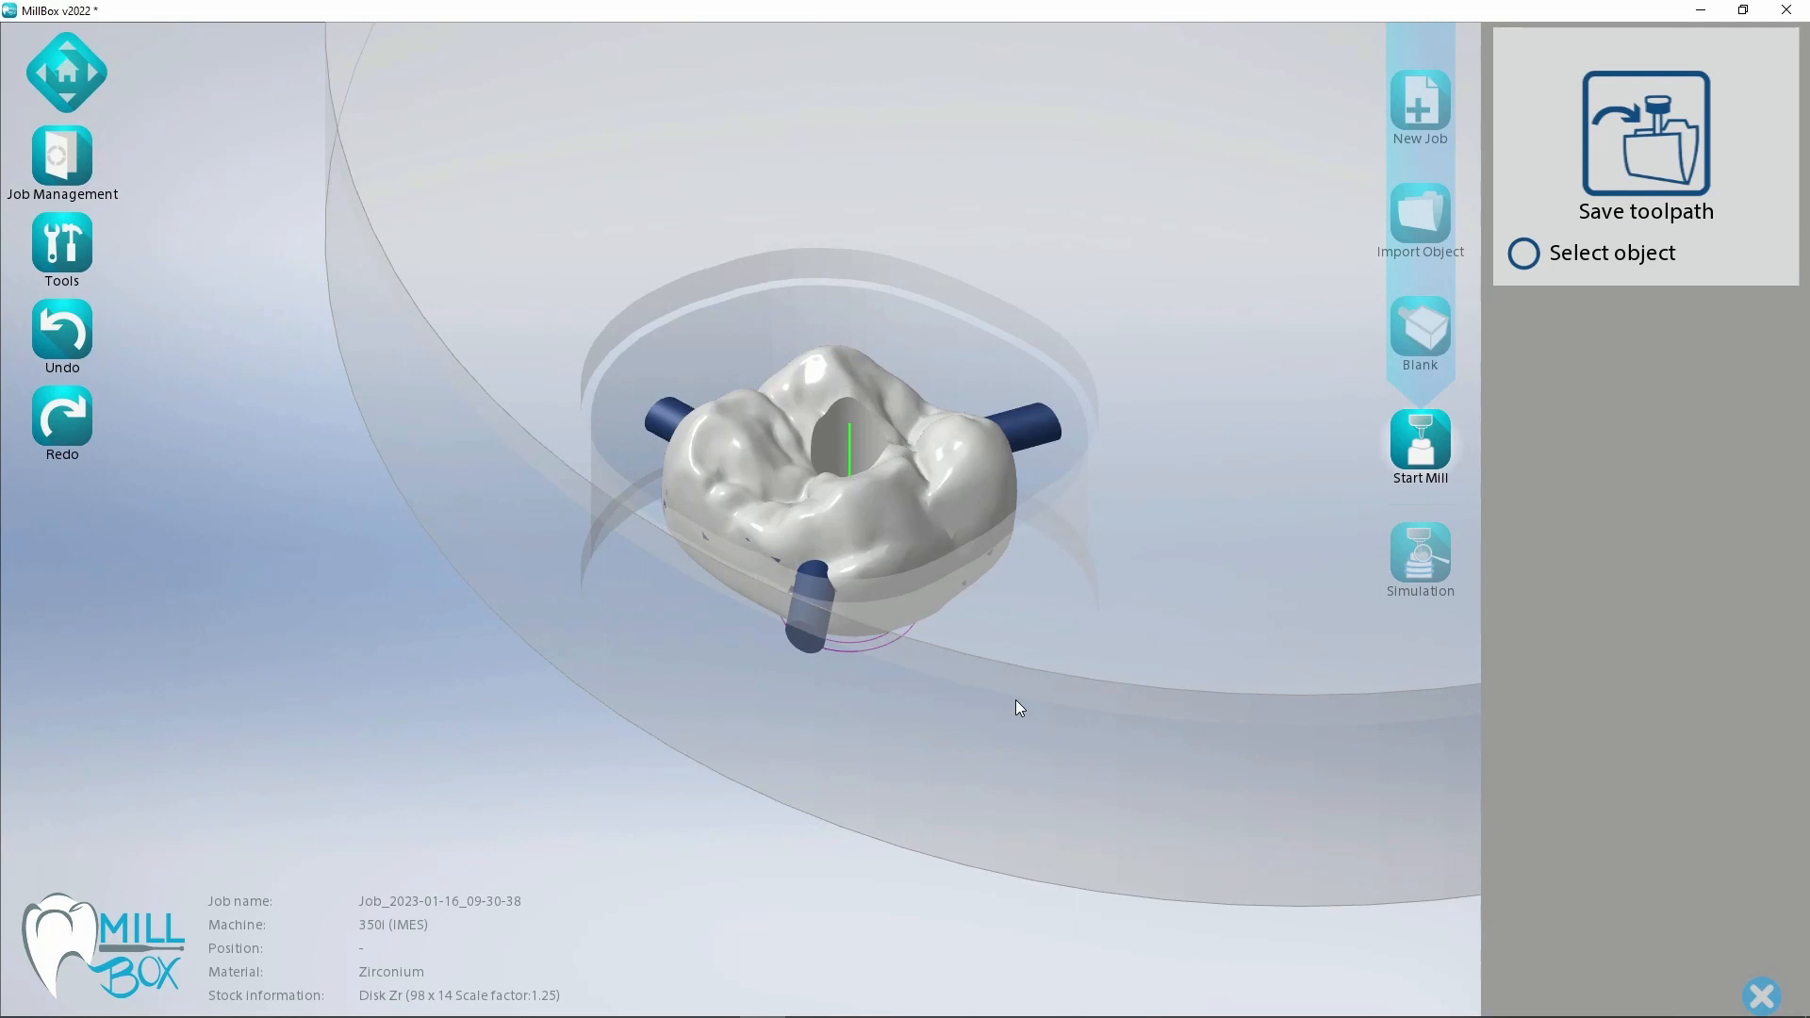
{"action": "mouse_move", "coordinate": [977, 672]}
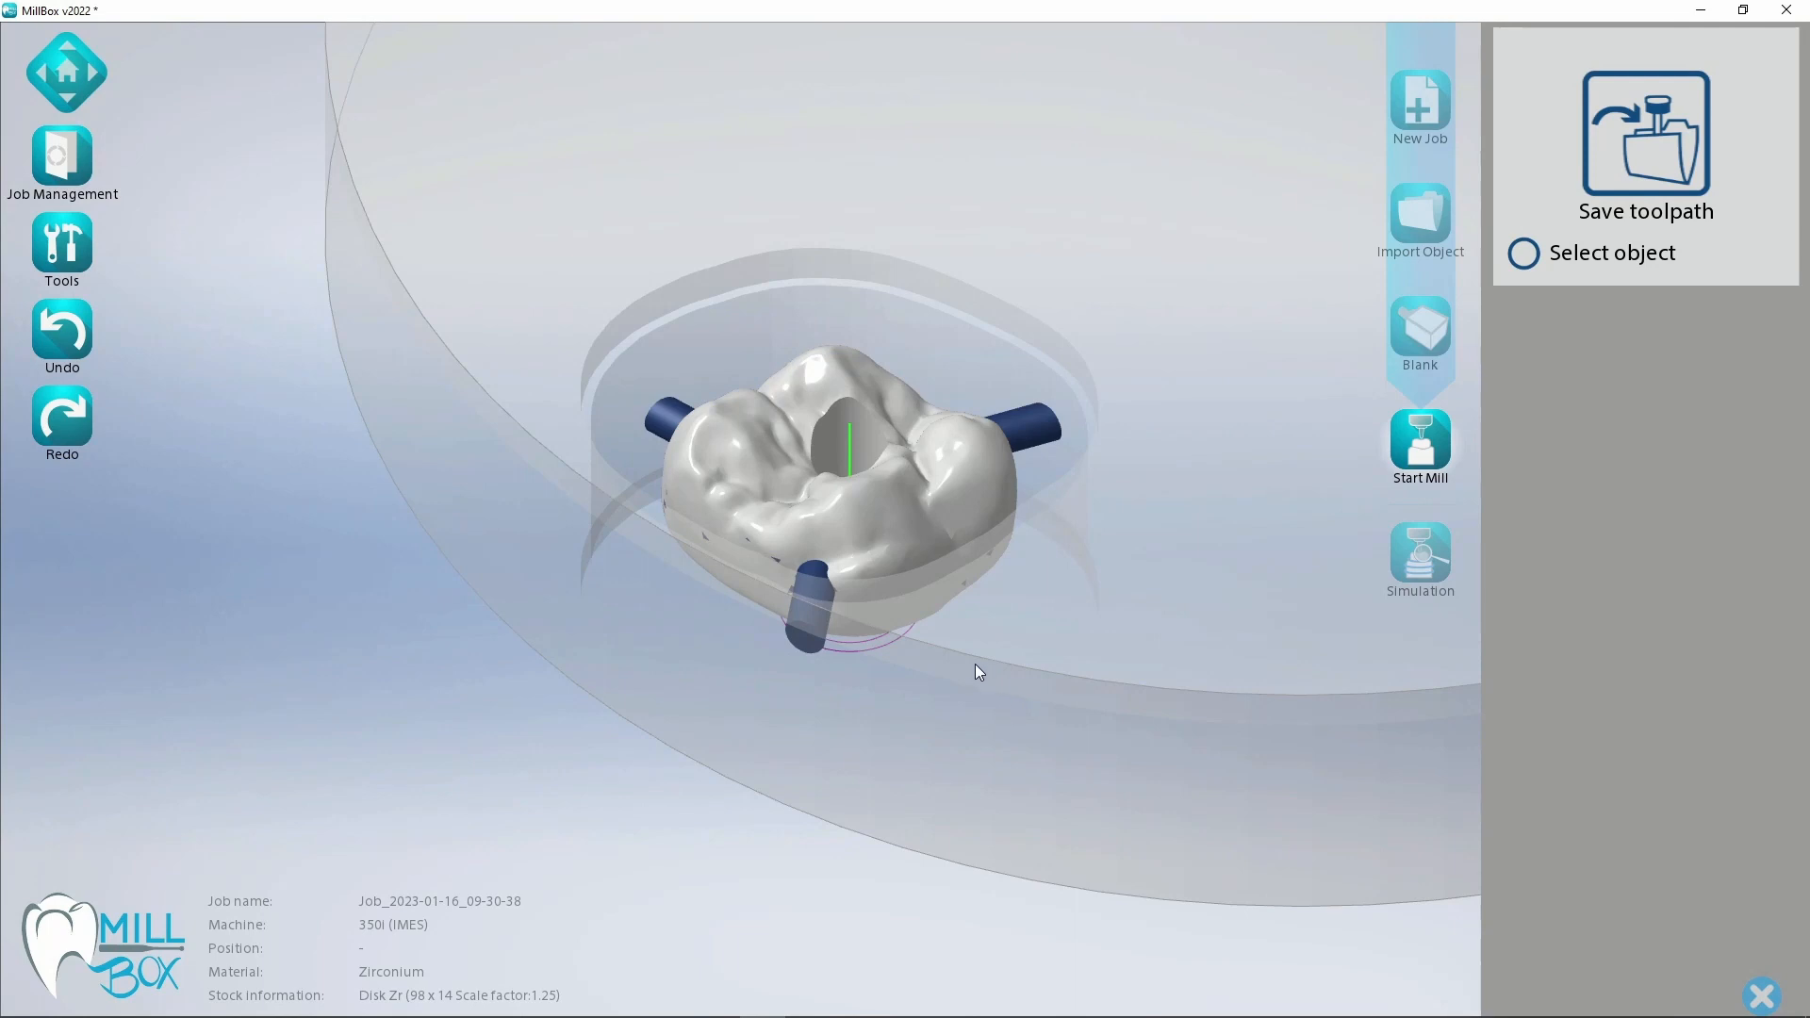
{"action": "mouse_move", "coordinate": [1018, 557]}
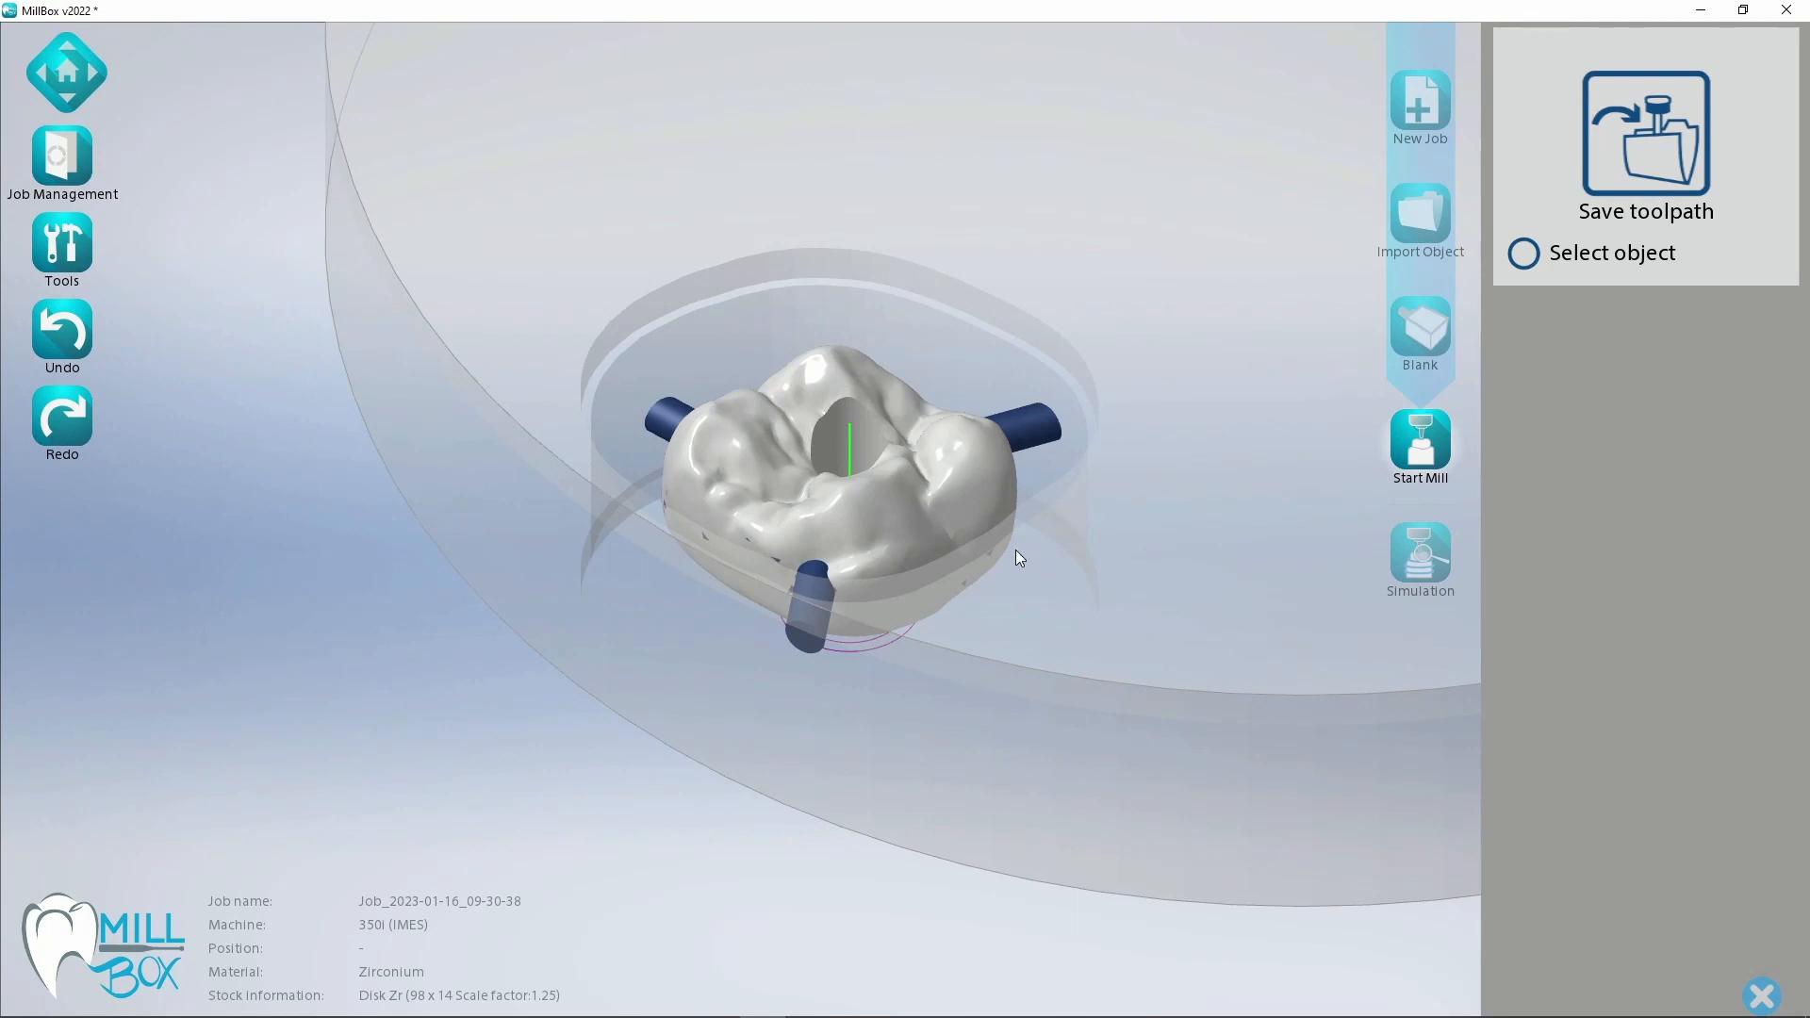
{"action": "mouse_move", "coordinate": [1034, 555]}
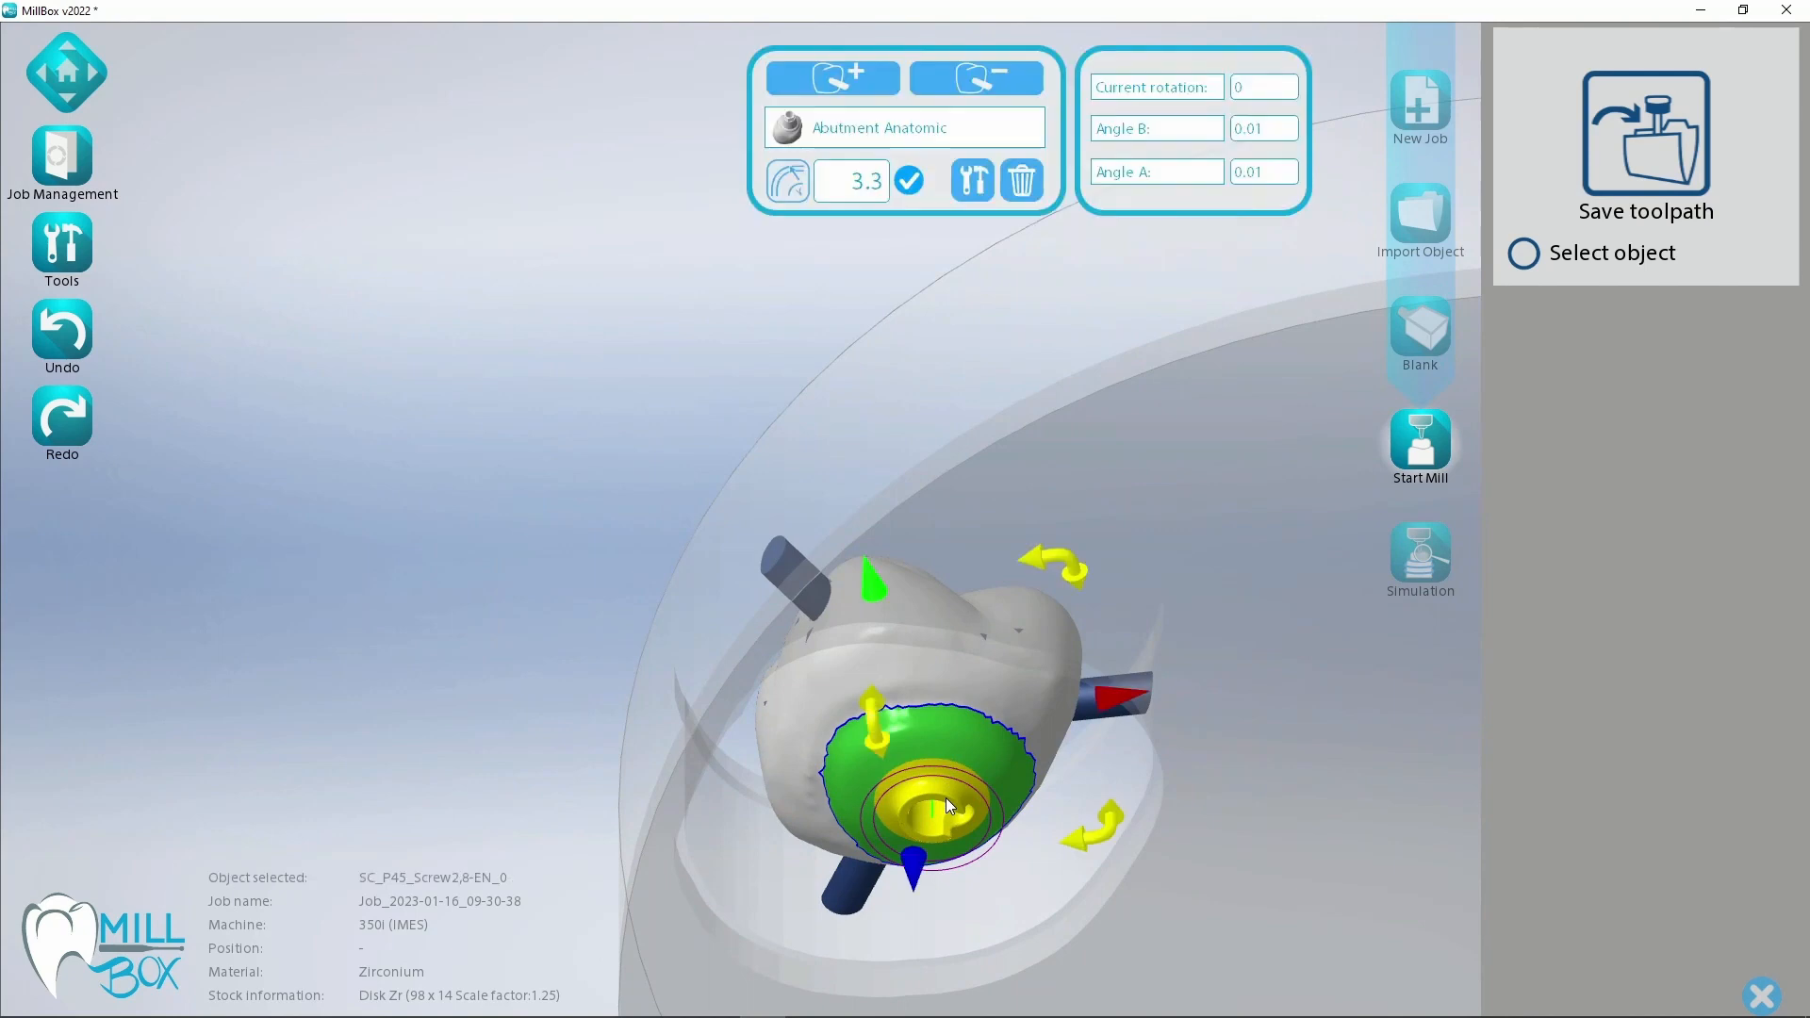
Open the Adjust abutment fit tool for the SC_P45 abutment.
{"action": "left_click", "coordinate": [972, 181]}
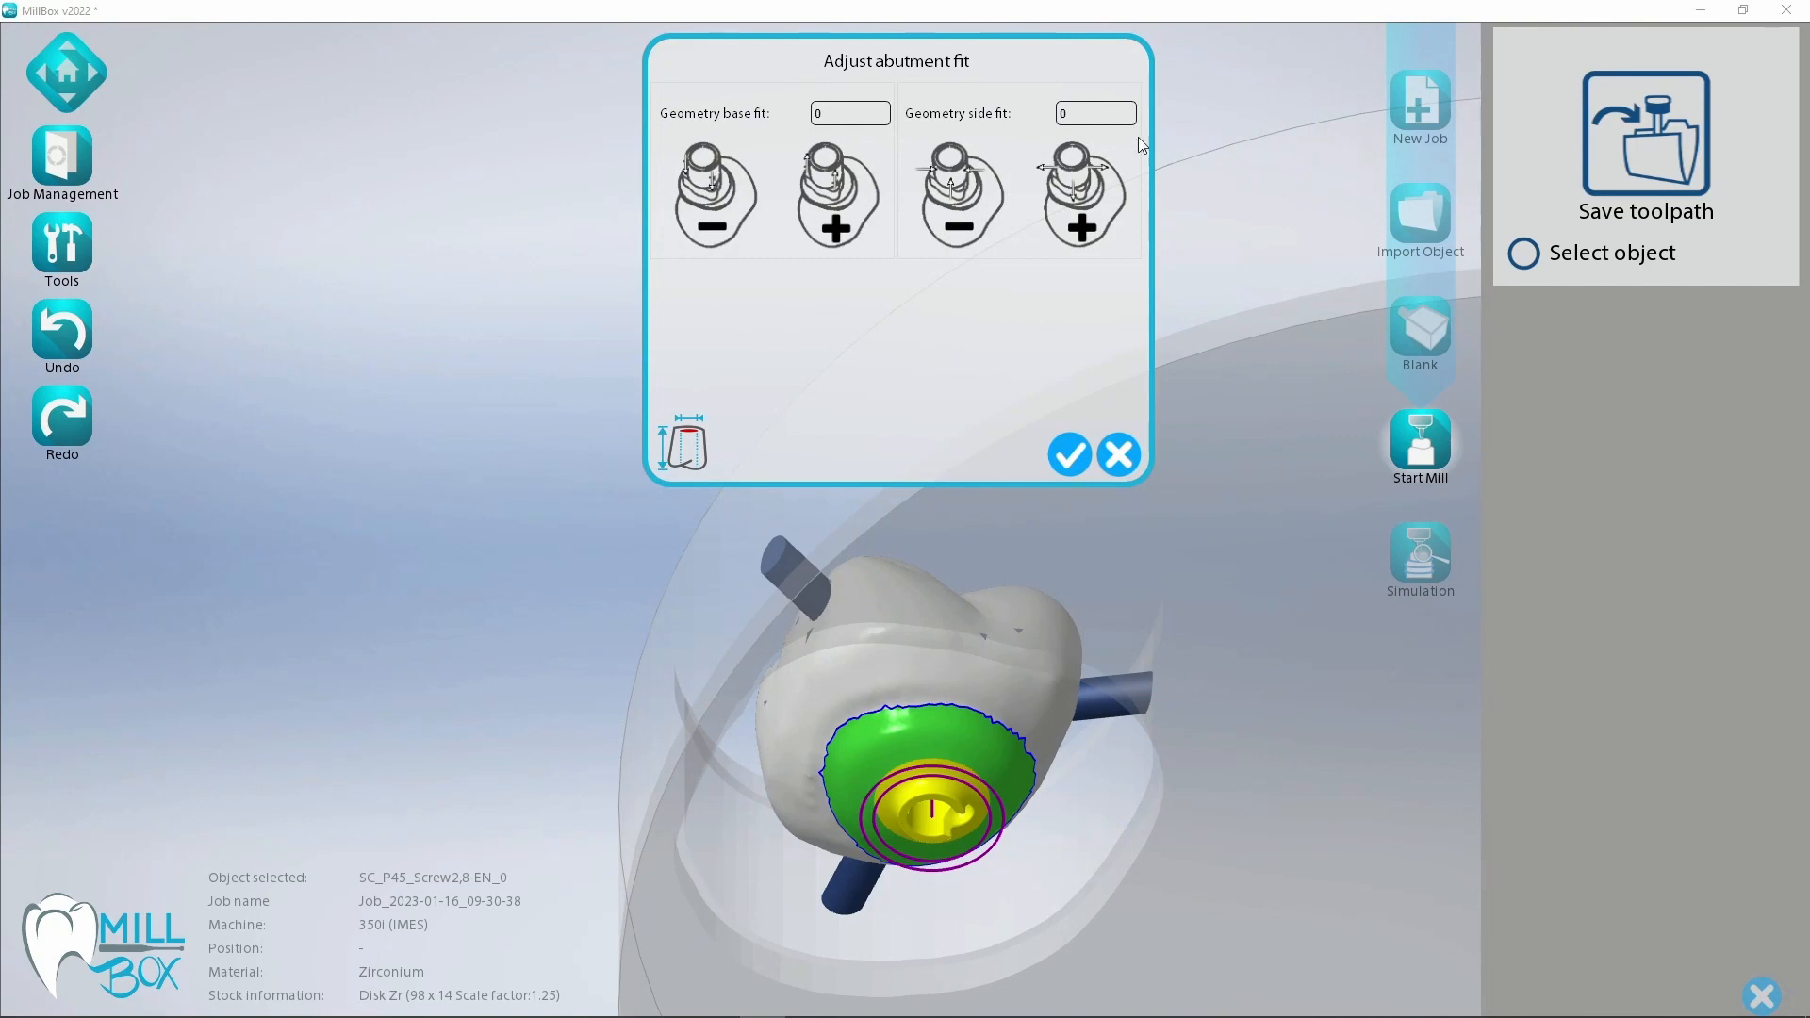
Pick +0.01 from the Geometry side fit dropdown.
{"action": "left_click", "coordinate": [1094, 112]}
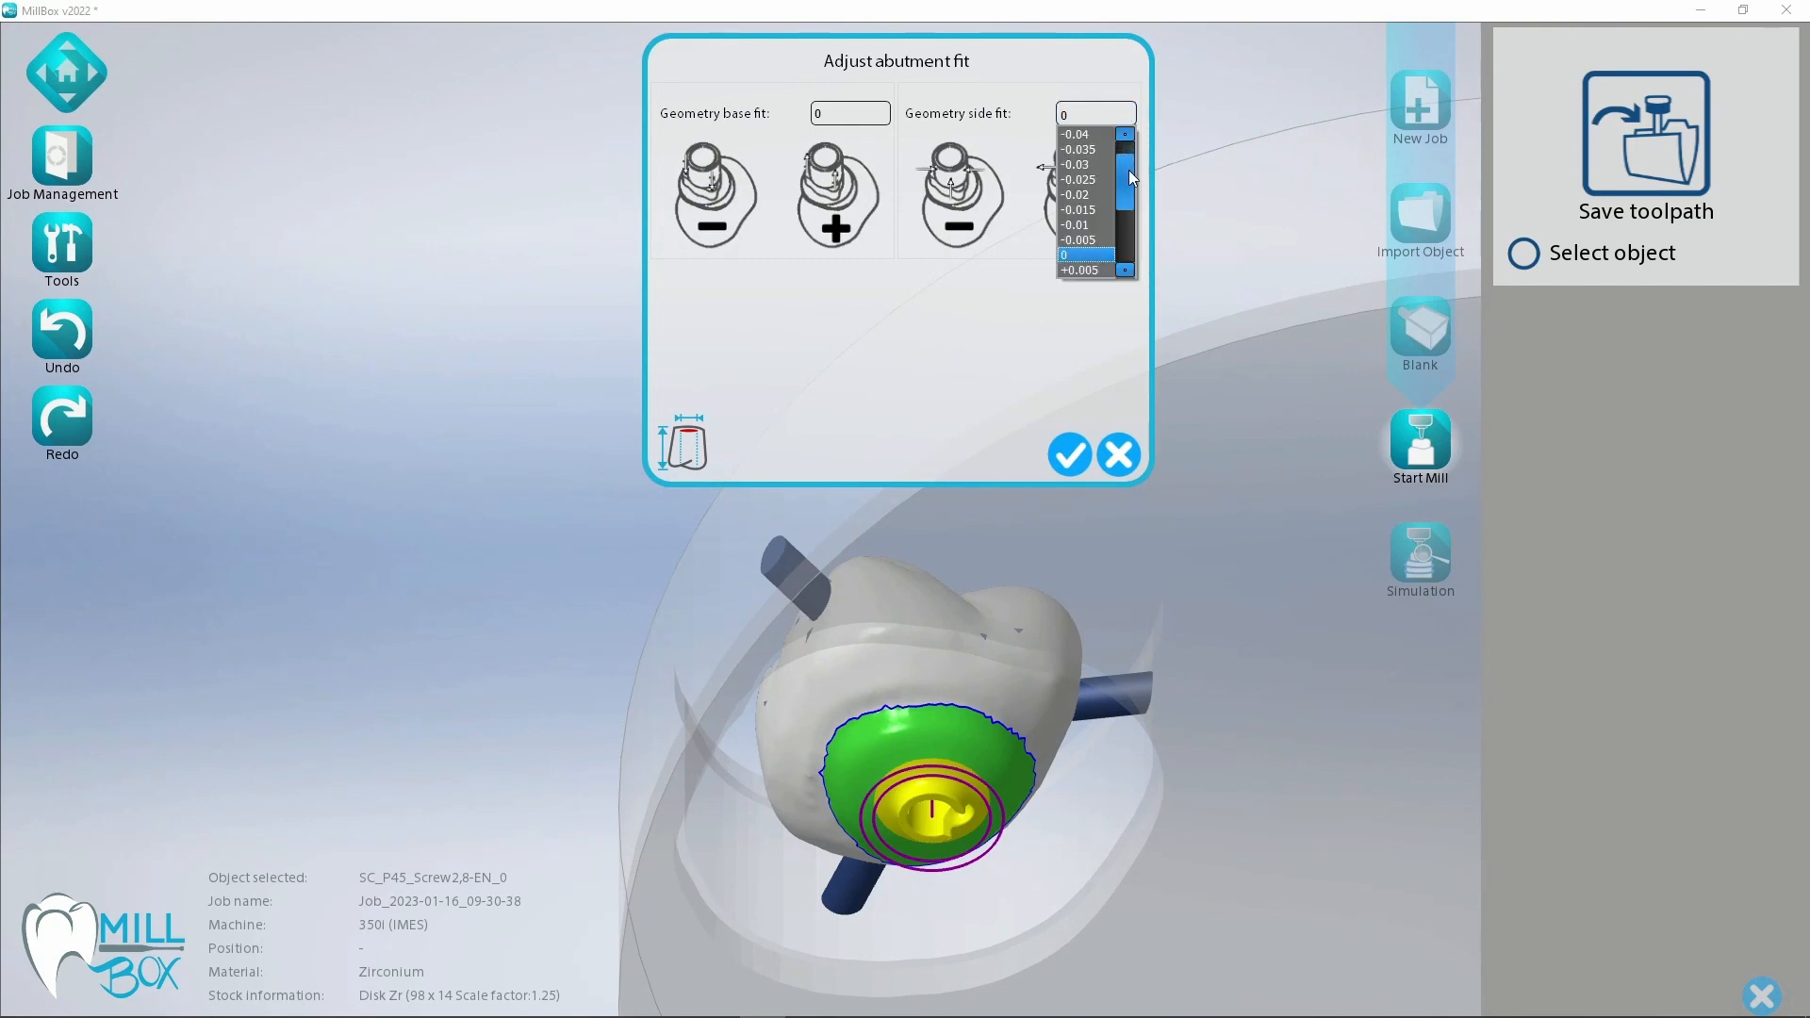
{"action": "scroll", "scroll_direction": "down", "scroll_amount": 3}
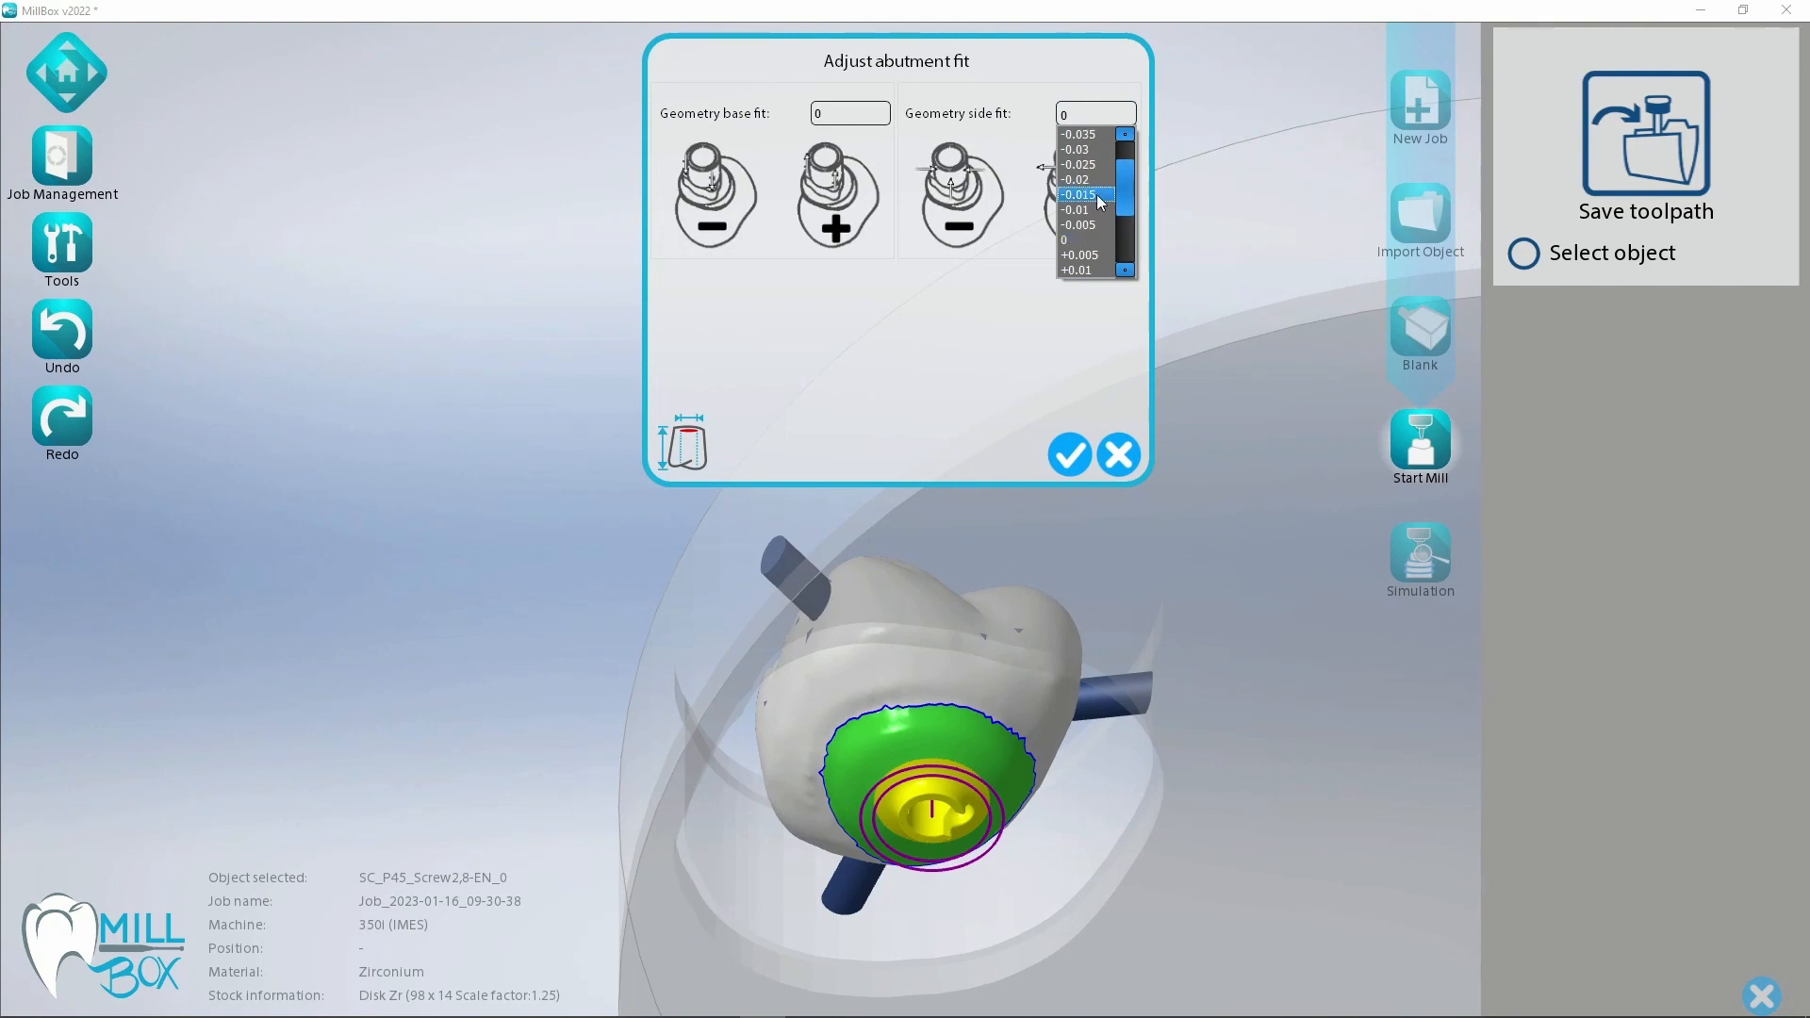
{"action": "left_click", "coordinate": [1074, 269]}
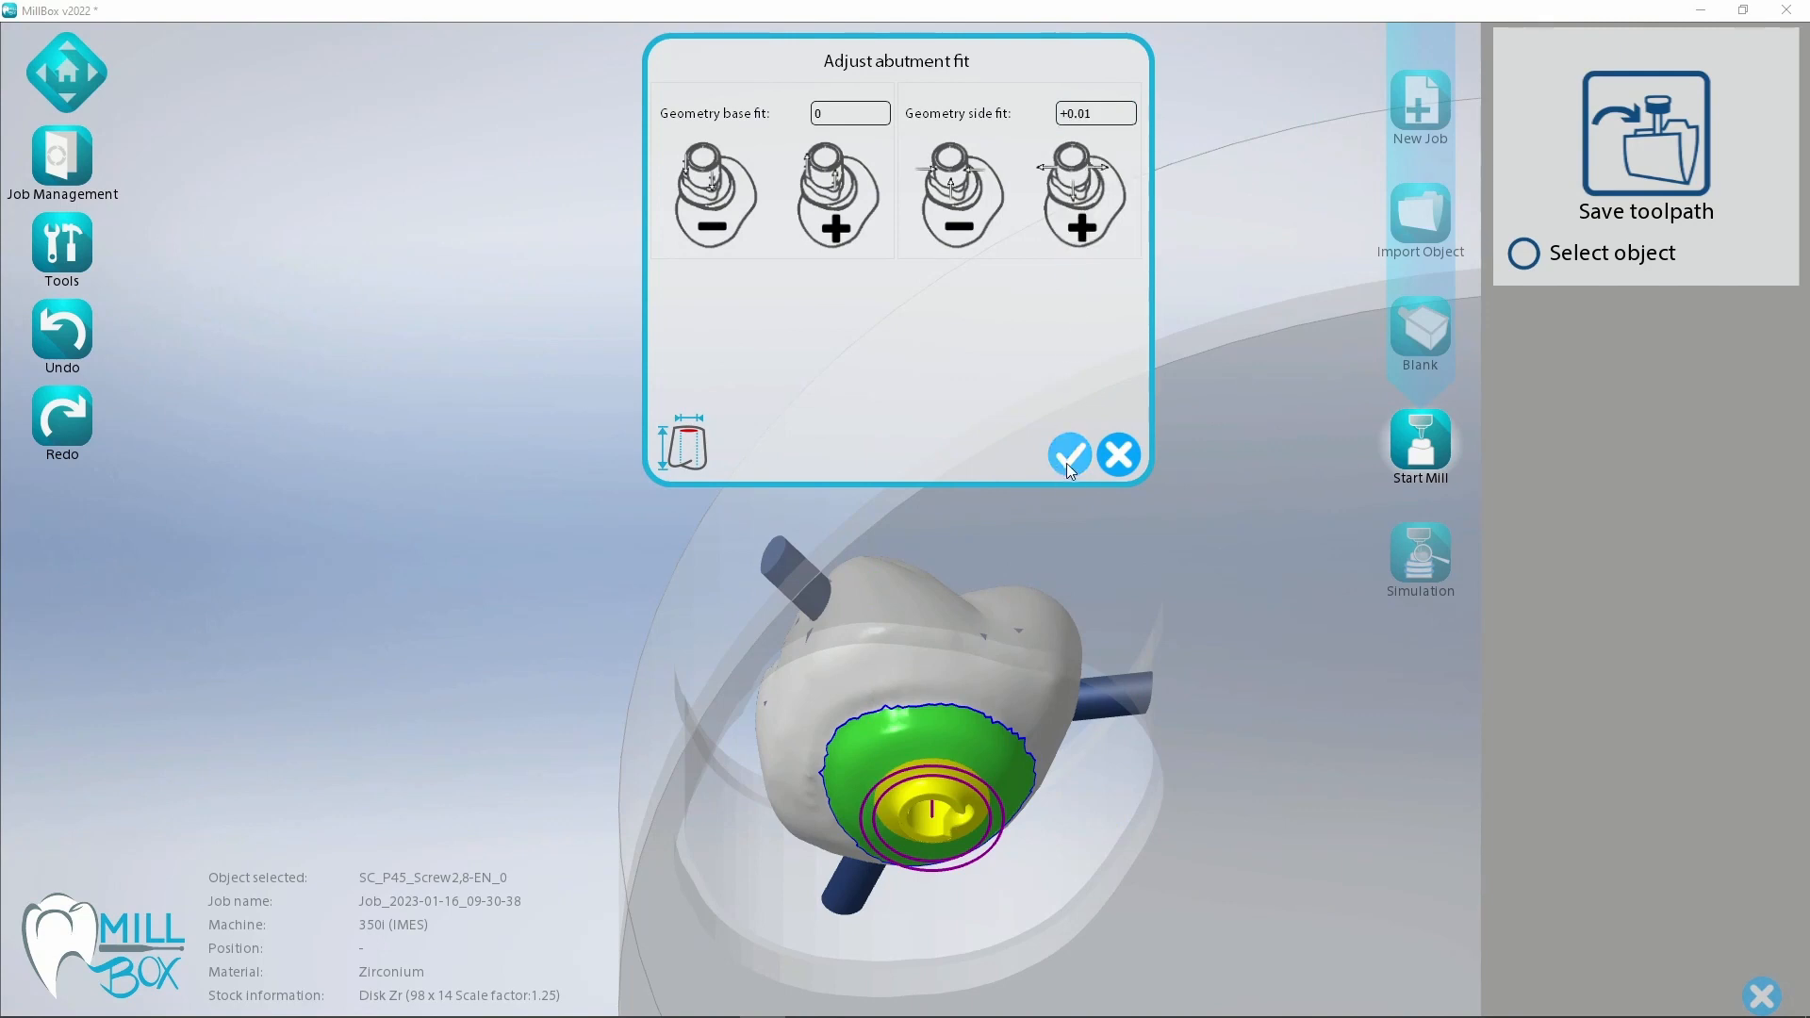